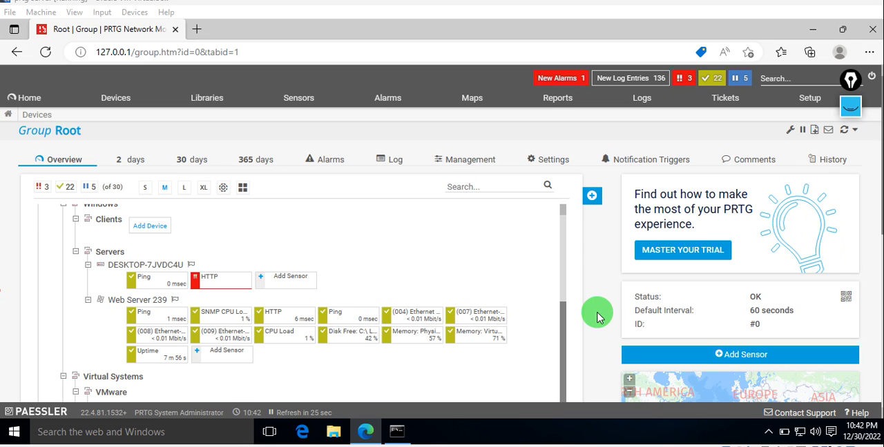
{"action": "mouse_move", "coordinate": [629, 373]}
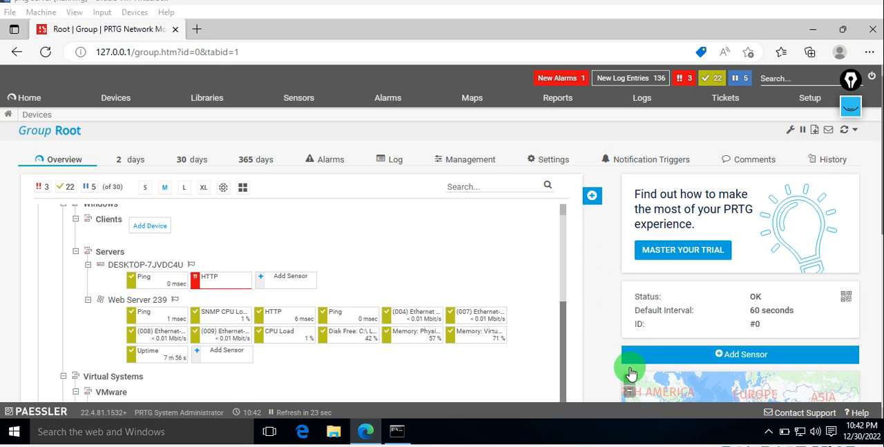
{"action": "mouse_move", "coordinate": [582, 321]}
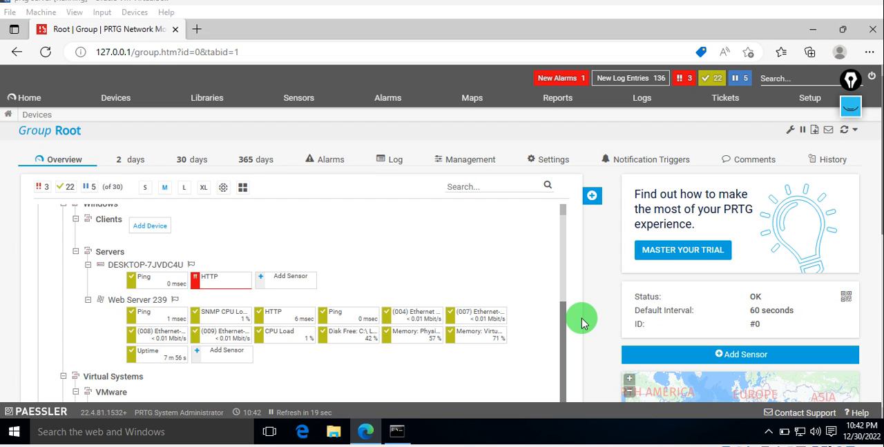
{"action": "mouse_move", "coordinate": [582, 319]}
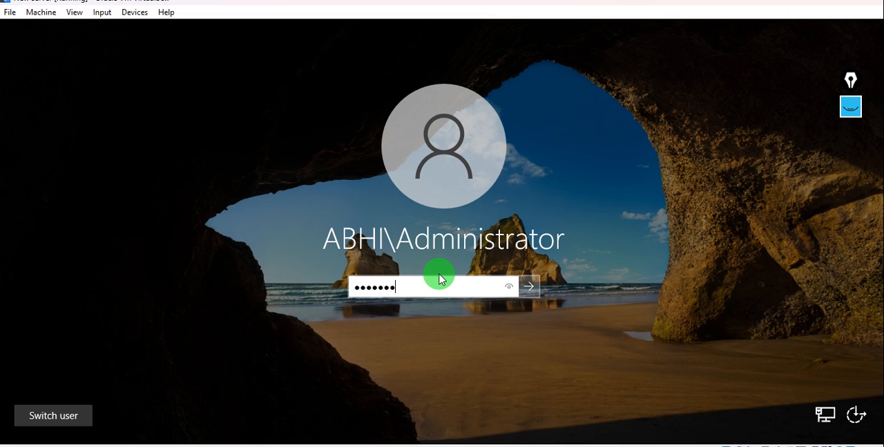
Step: Sign in to the domain server and browse Server Manager's Tools list before returning to DNS Manager
{"action": "left_click", "coordinate": [528, 286]}
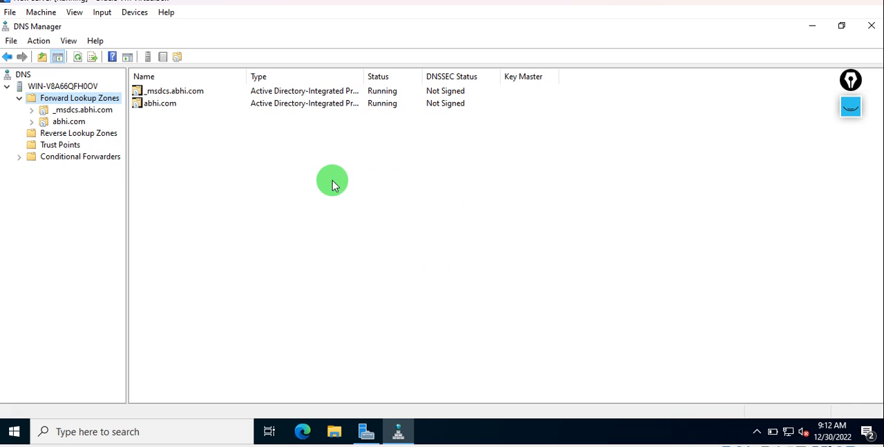
{"action": "mouse_move", "coordinate": [364, 432]}
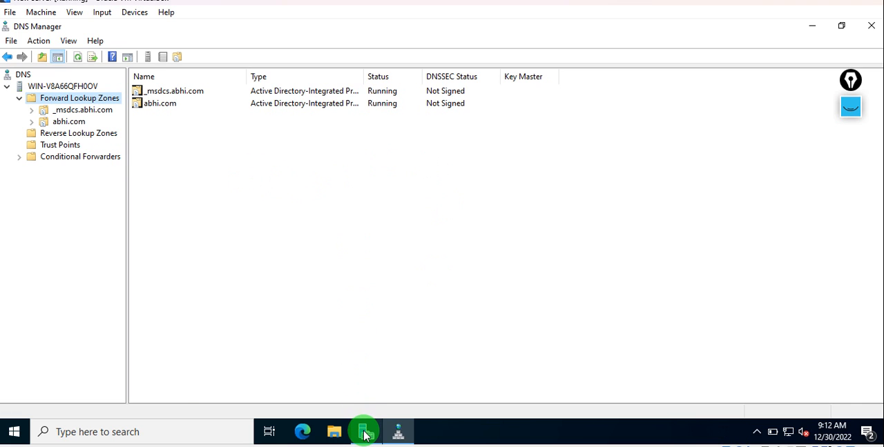
{"action": "left_click", "coordinate": [365, 431]}
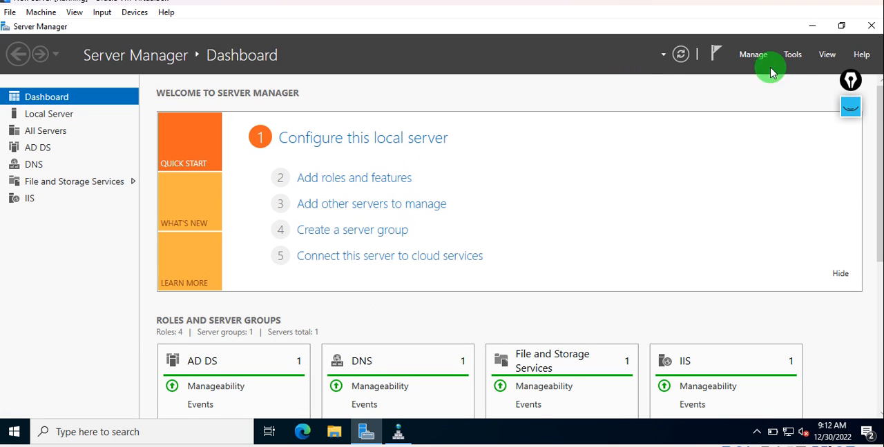
{"action": "left_click", "coordinate": [792, 54]}
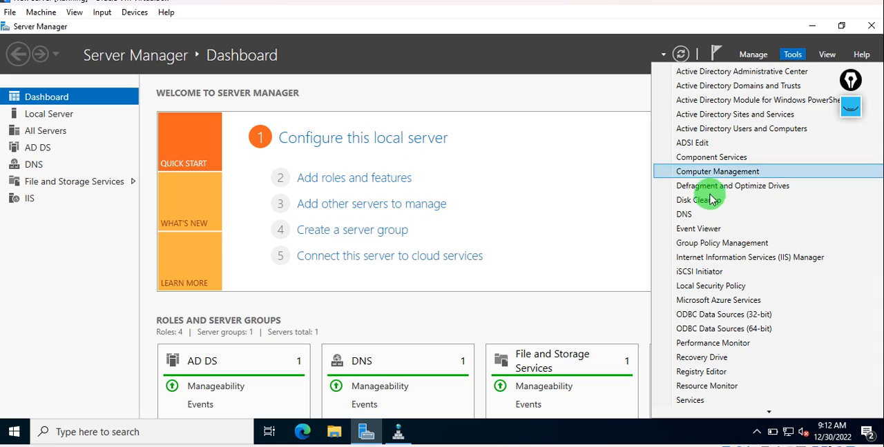
{"action": "mouse_move", "coordinate": [587, 266]}
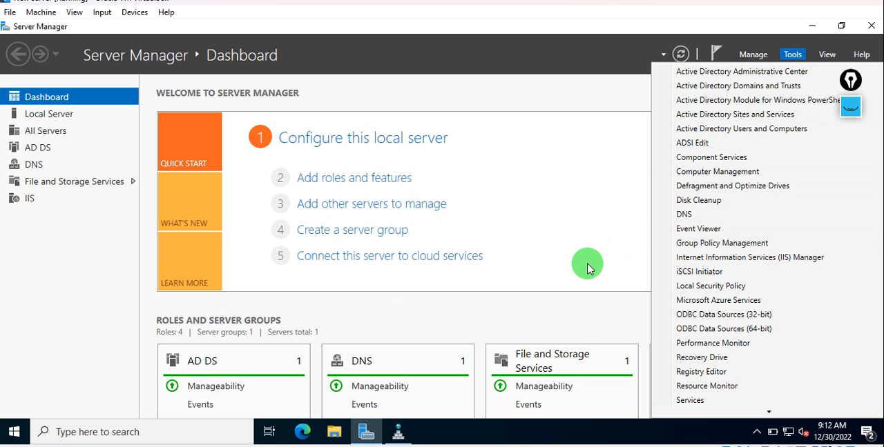
{"action": "left_click", "coordinate": [684, 214]}
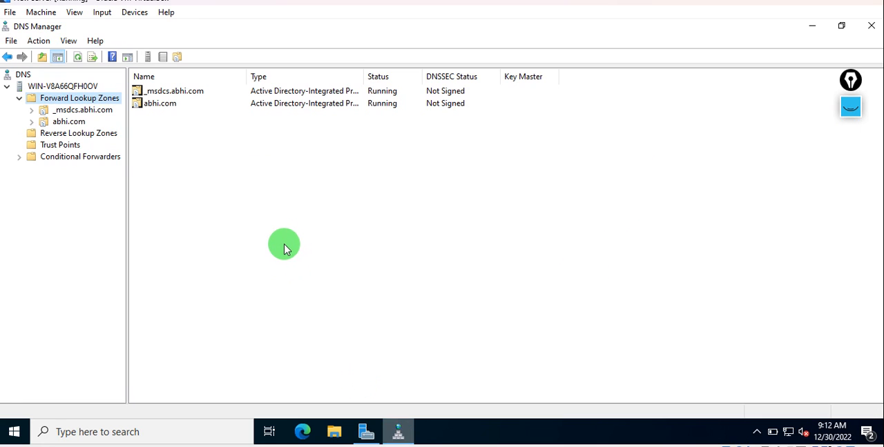
{"action": "mouse_move", "coordinate": [192, 152]}
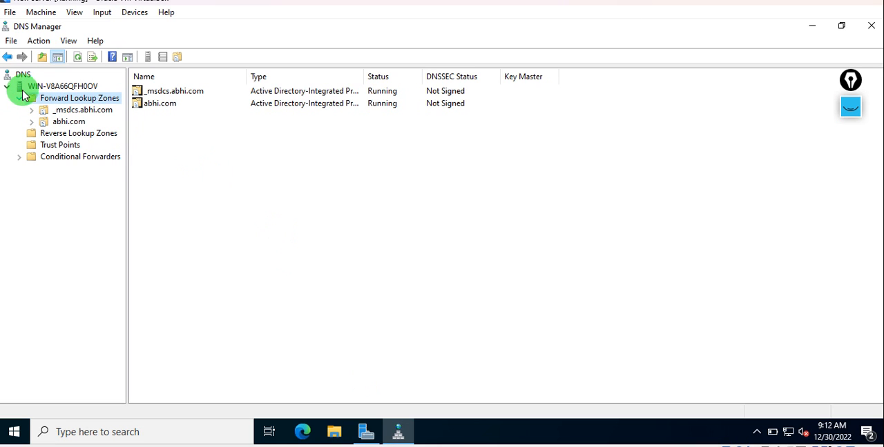
Step: Expand the server node in DNS Manager to show the abhi.com and _msdcs.abhi.com forward lookup zones
{"action": "left_click", "coordinate": [63, 86]}
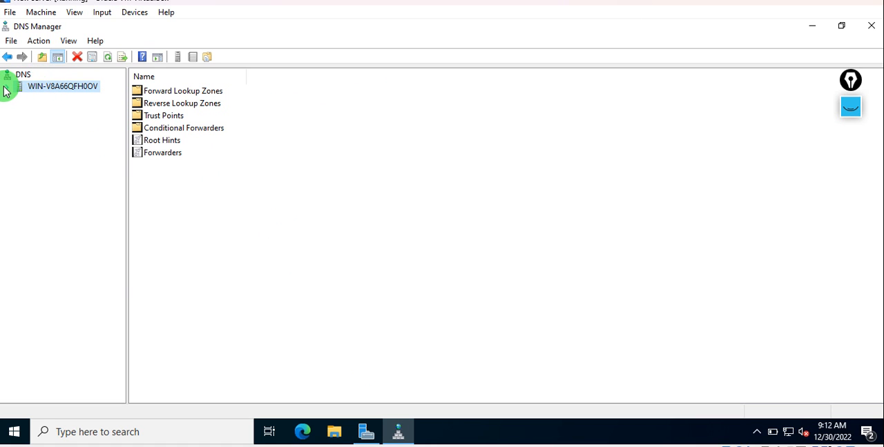
{"action": "left_click", "coordinate": [8, 85]}
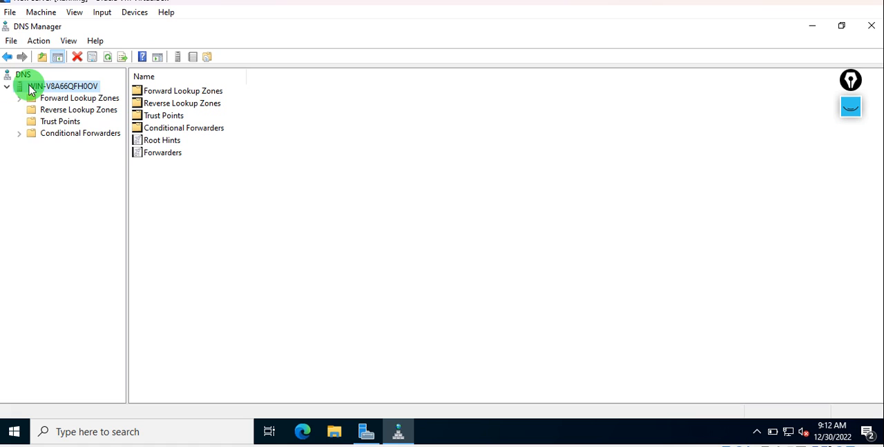
{"action": "left_click", "coordinate": [20, 98]}
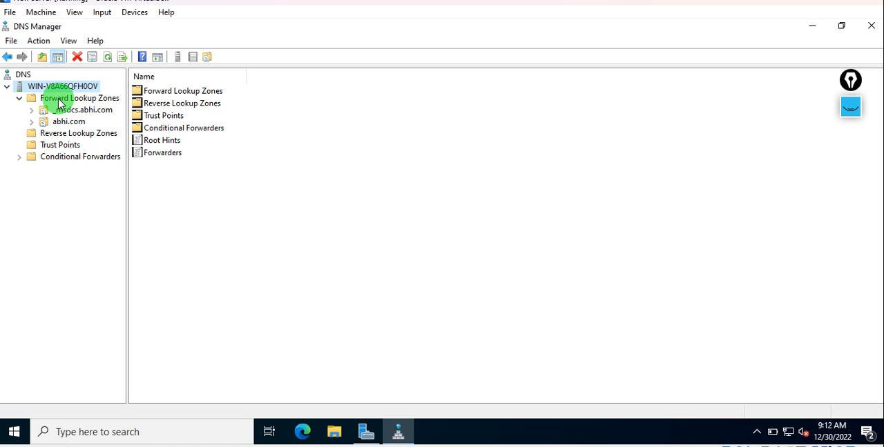
{"action": "left_click", "coordinate": [79, 97]}
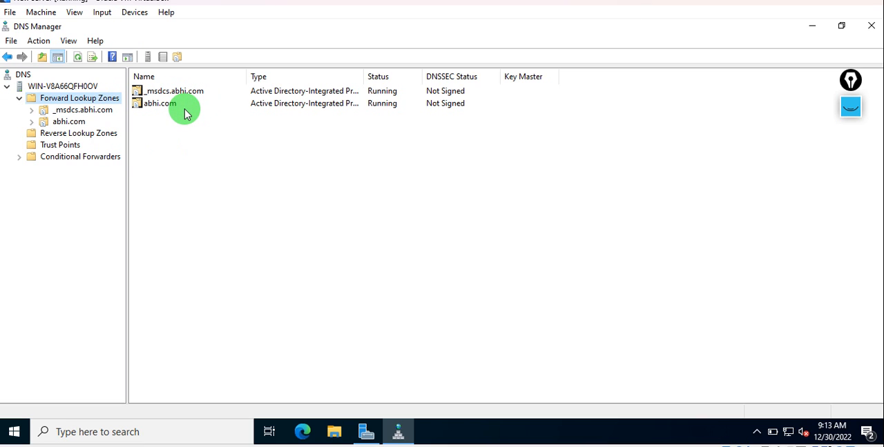
{"action": "mouse_move", "coordinate": [174, 127]}
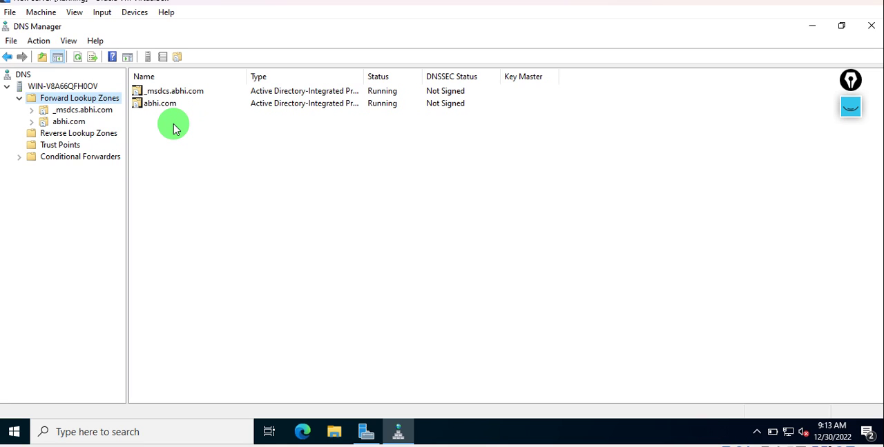
{"action": "mouse_move", "coordinate": [194, 155]}
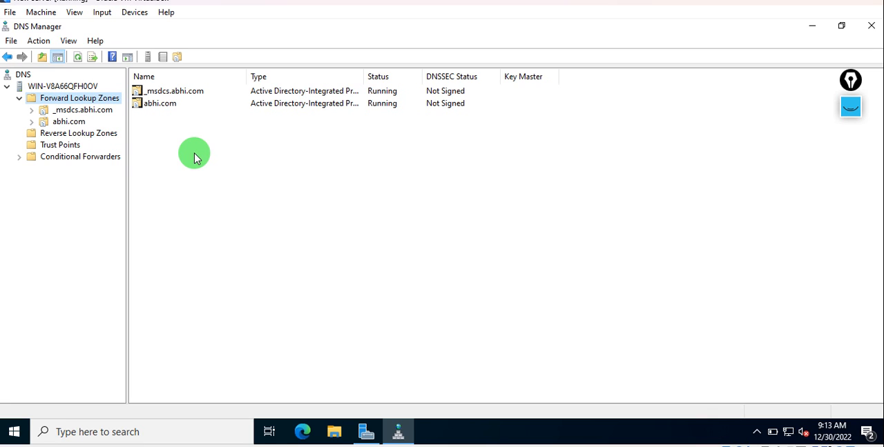
{"action": "mouse_move", "coordinate": [155, 131]}
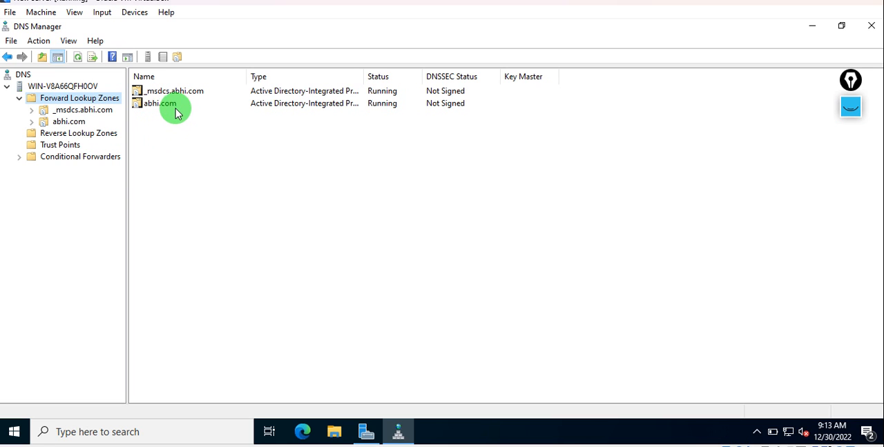
Step: Open the abhi.com zone and inspect the server's Host (A) and IPv6 Host (AAAA) records
{"action": "left_click", "coordinate": [68, 121]}
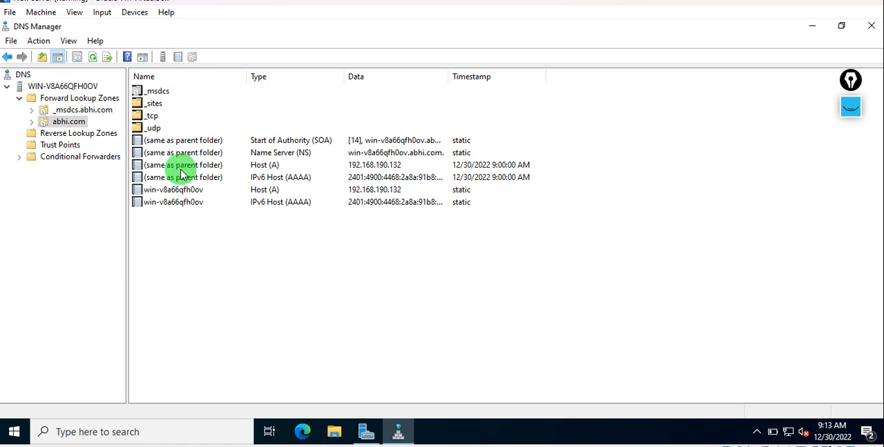
{"action": "mouse_move", "coordinate": [204, 206]}
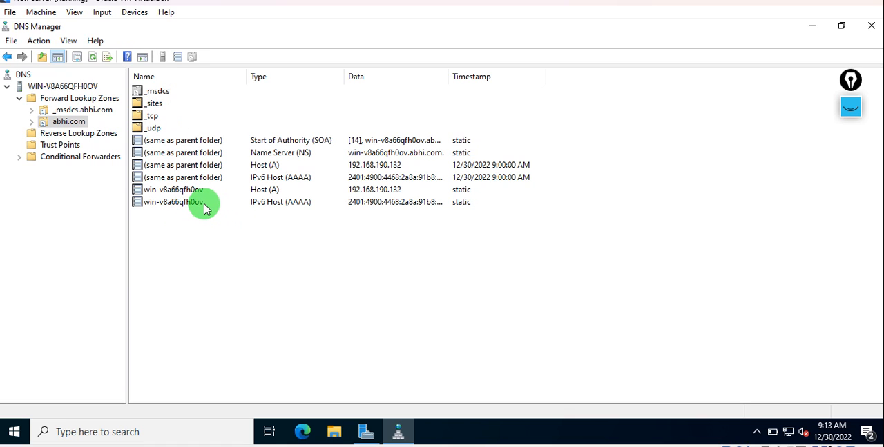
{"action": "left_click", "coordinate": [173, 201]}
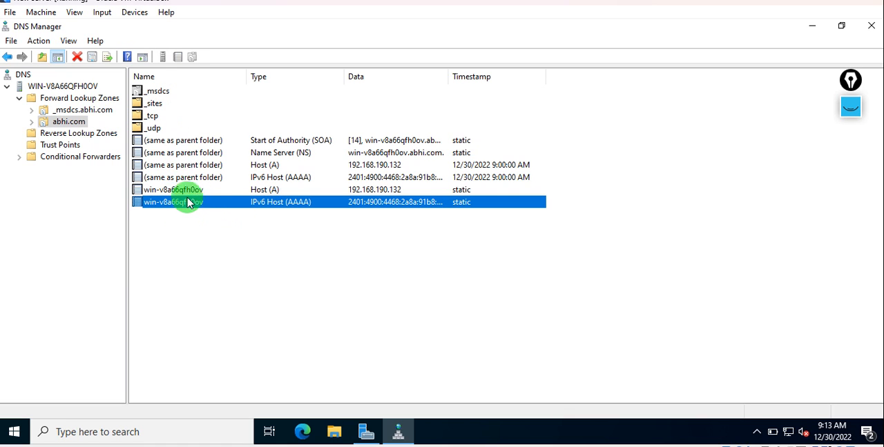
{"action": "mouse_move", "coordinate": [190, 211]}
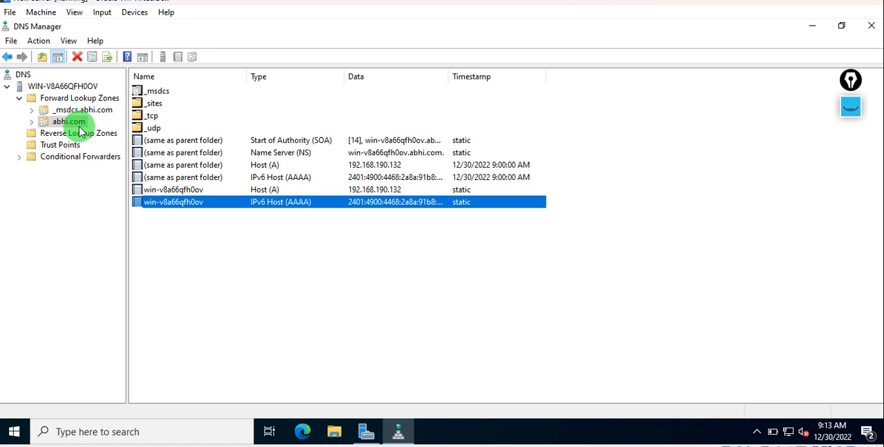
{"action": "left_click", "coordinate": [318, 245]}
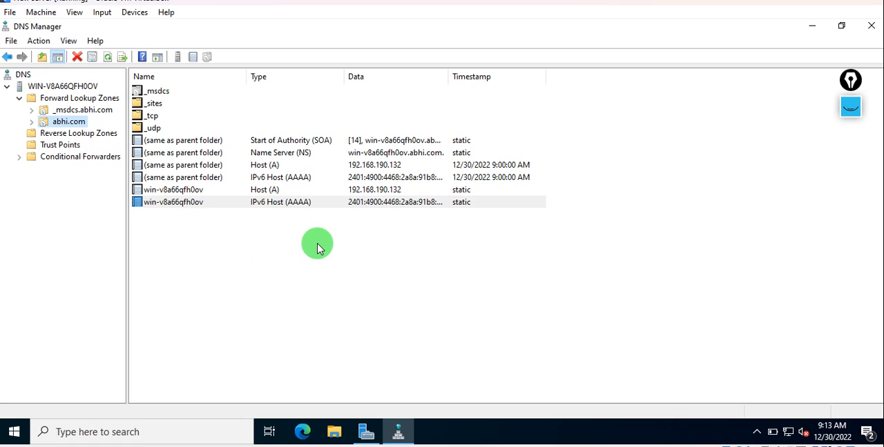
{"action": "mouse_move", "coordinate": [607, 354]}
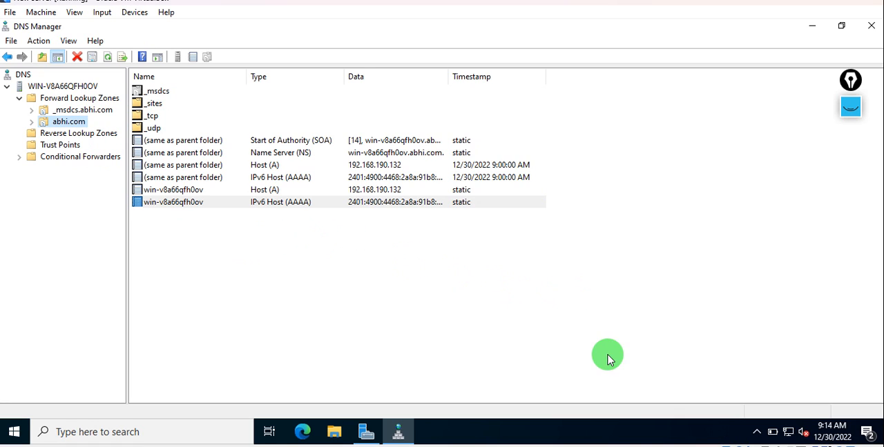
{"action": "mouse_move", "coordinate": [608, 355]}
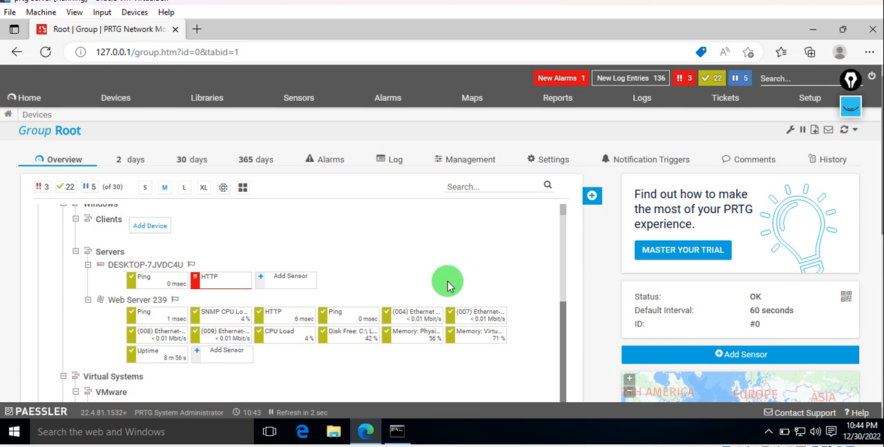
{"action": "mouse_move", "coordinate": [137, 299]}
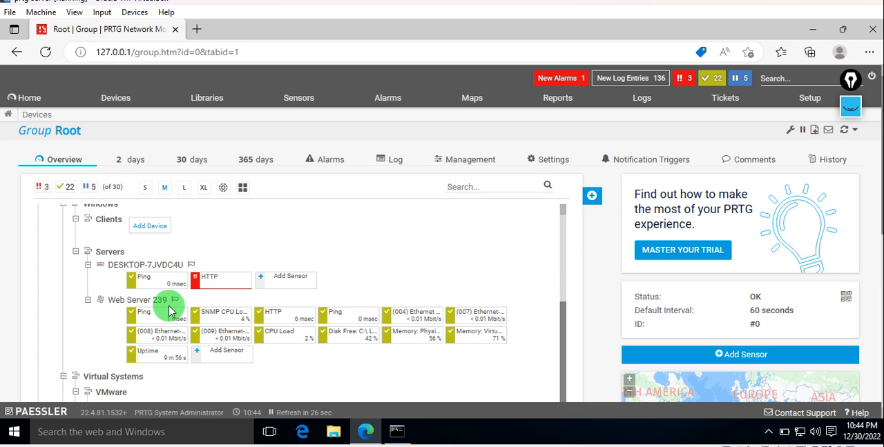
{"action": "mouse_move", "coordinate": [336, 389]}
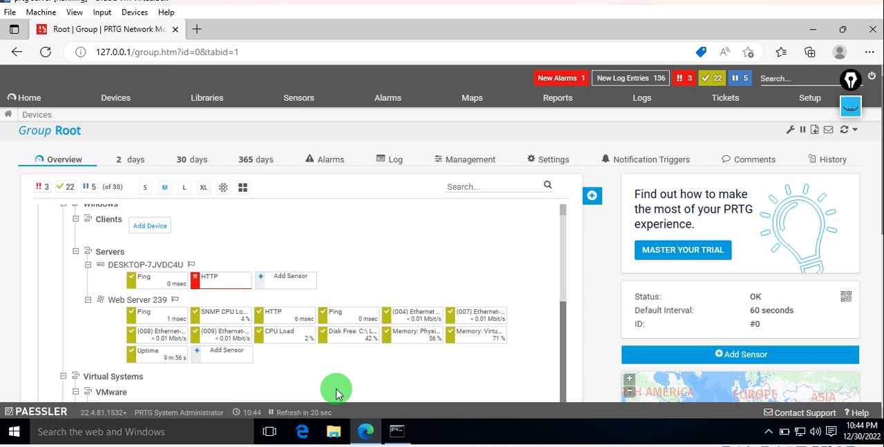
{"action": "mouse_move", "coordinate": [296, 382]}
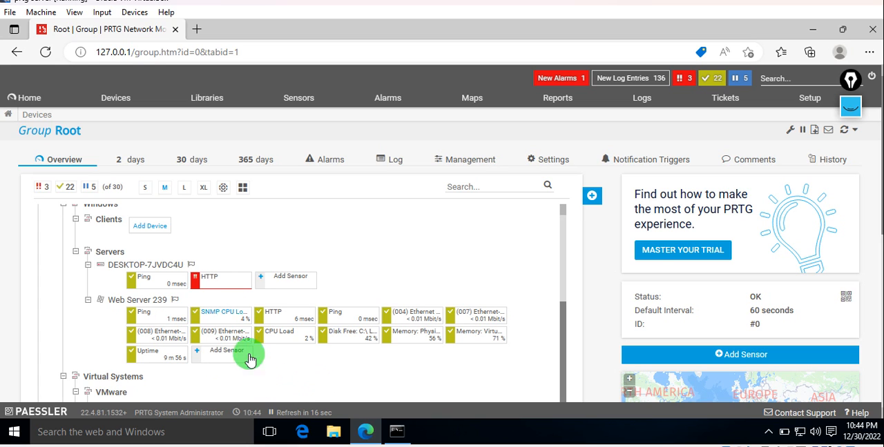
{"action": "mouse_move", "coordinate": [259, 366]}
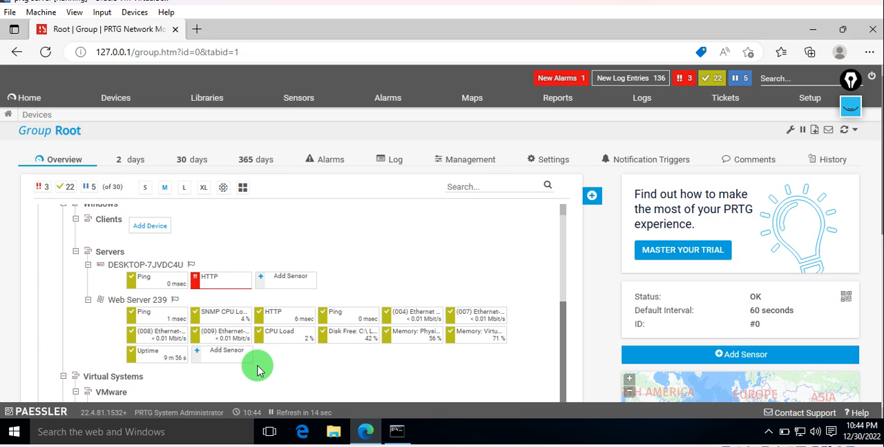
{"action": "mouse_move", "coordinate": [195, 355]}
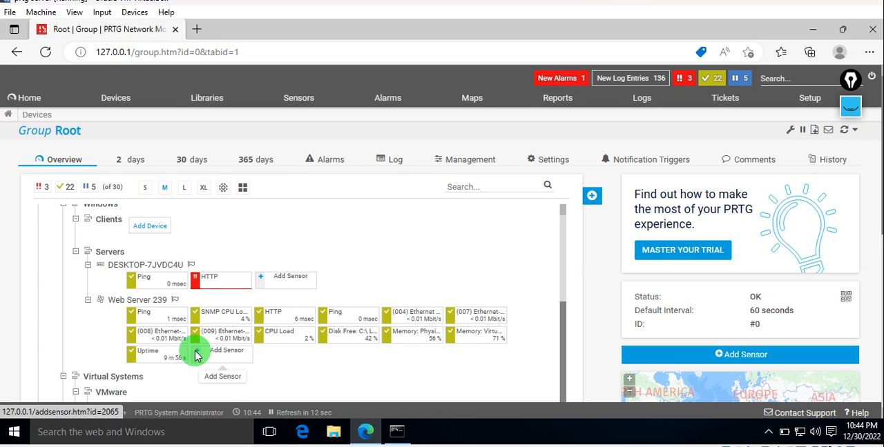
Step: Add a sensor to Web Server 239 and search sensor types for 'dns', finding DNS v2
{"action": "left_click", "coordinate": [227, 352]}
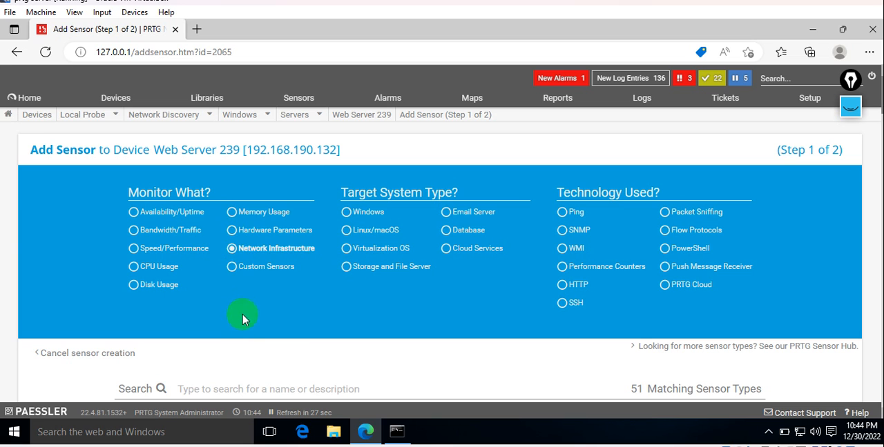
{"action": "scroll", "scroll_direction": "down", "scroll_amount": 3}
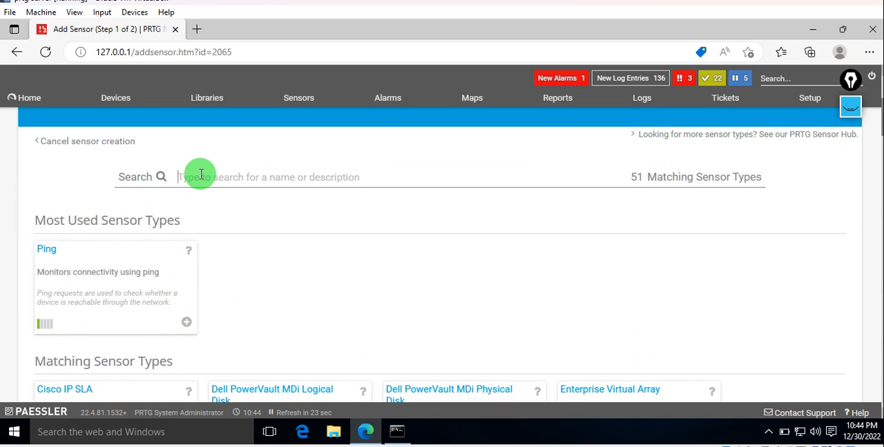
{"action": "type", "text": "dns"}
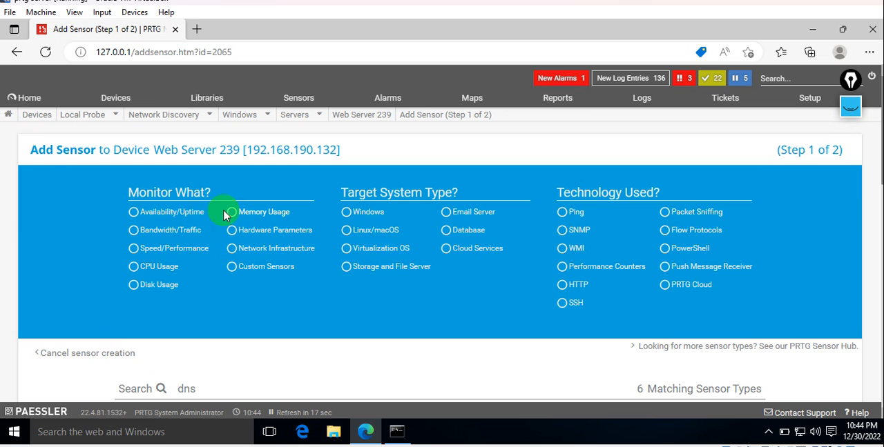
{"action": "scroll", "scroll_direction": "down", "scroll_amount": 3}
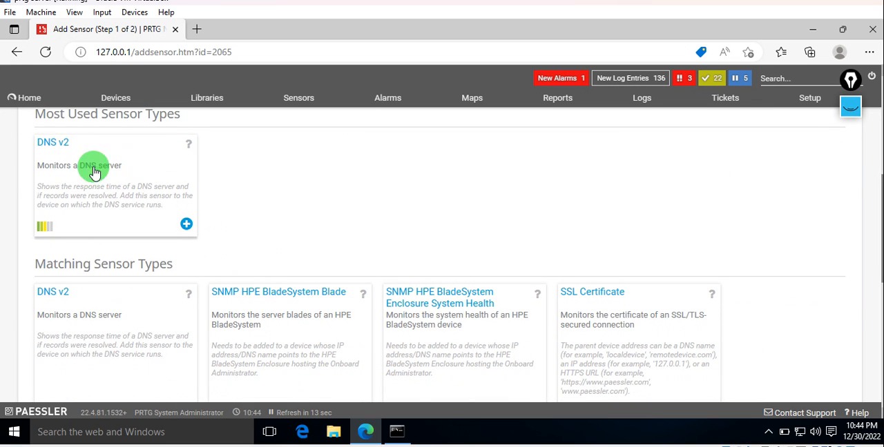
{"action": "mouse_move", "coordinate": [72, 176]}
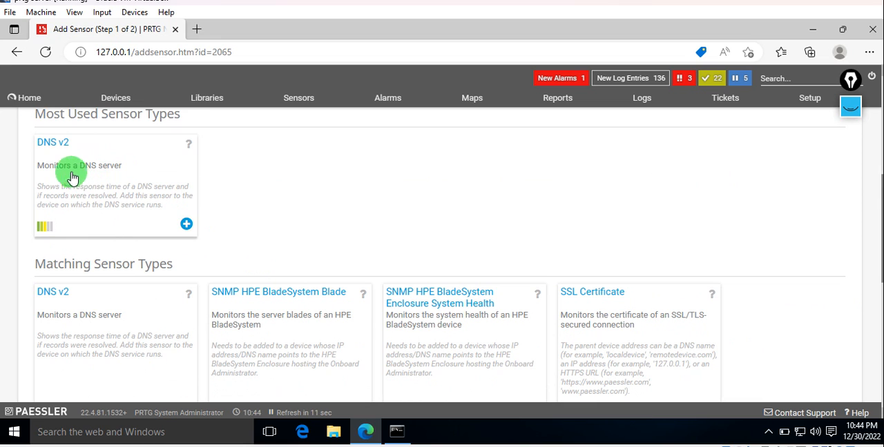
{"action": "mouse_move", "coordinate": [601, 302]}
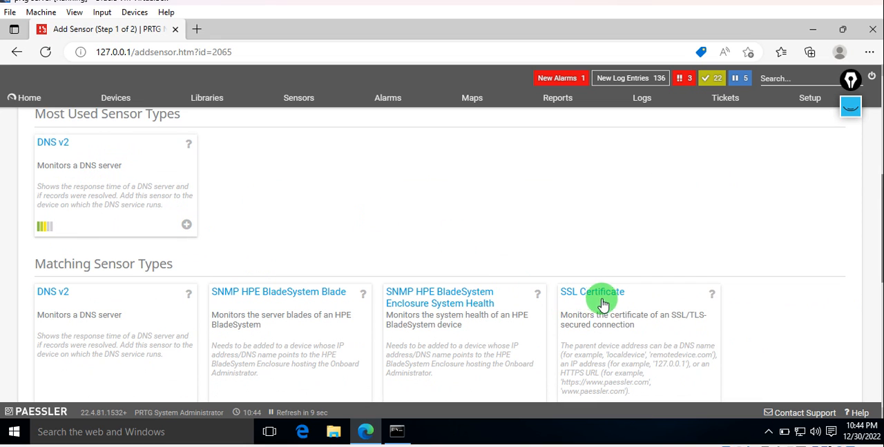
{"action": "mouse_move", "coordinate": [614, 347]}
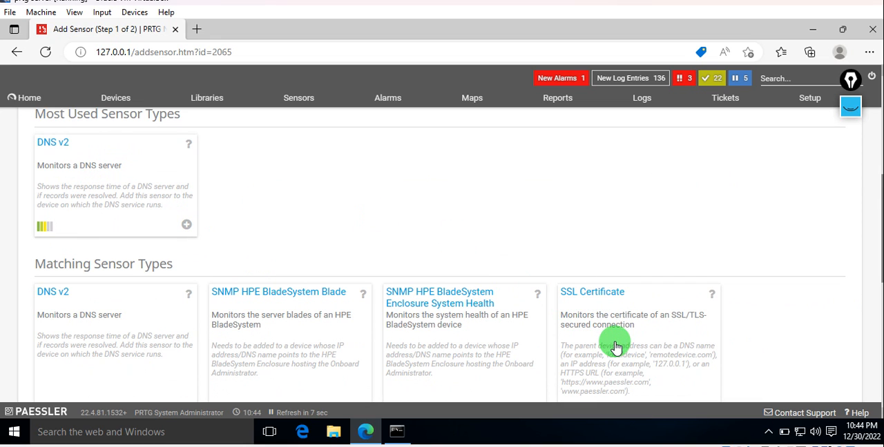
{"action": "mouse_move", "coordinate": [649, 359]}
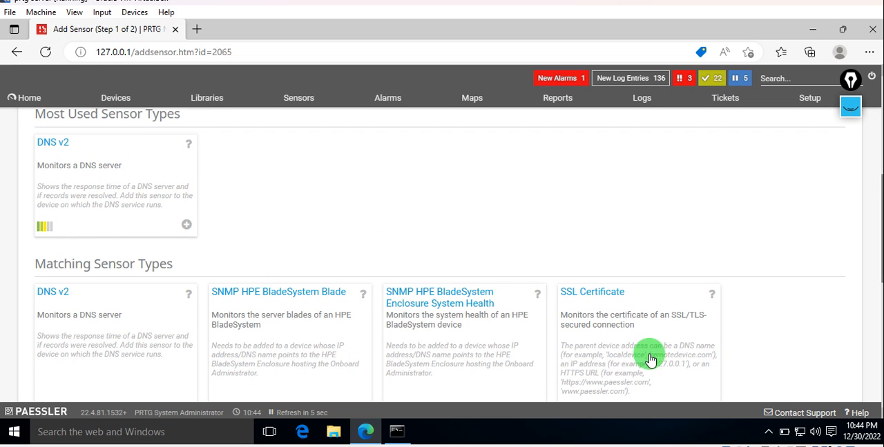
{"action": "mouse_move", "coordinate": [634, 362]}
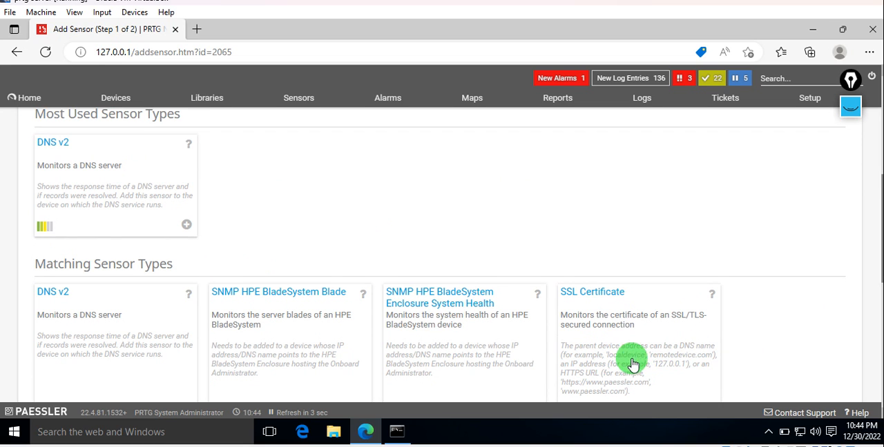
{"action": "mouse_move", "coordinate": [597, 373]}
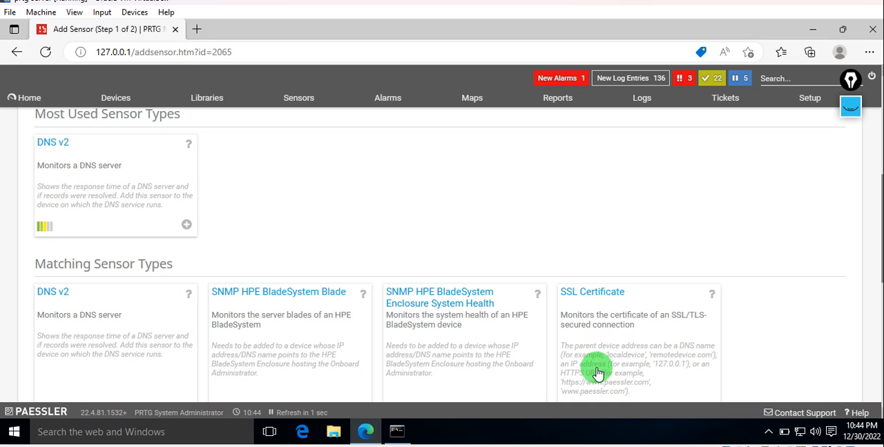
{"action": "mouse_move", "coordinate": [640, 386]}
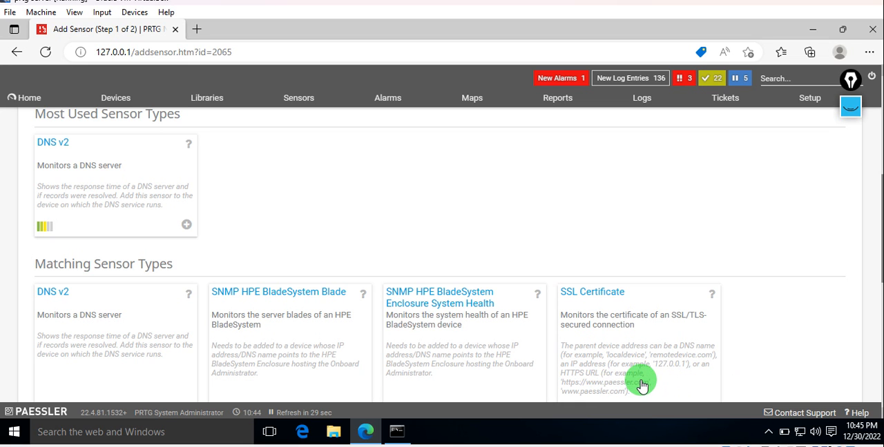
{"action": "scroll", "scroll_direction": "down", "scroll_amount": 3}
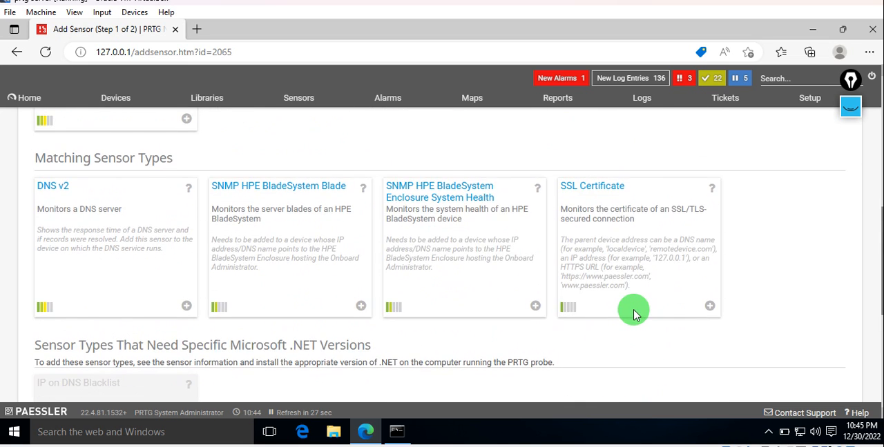
{"action": "scroll", "scroll_direction": "up", "scroll_amount": 3}
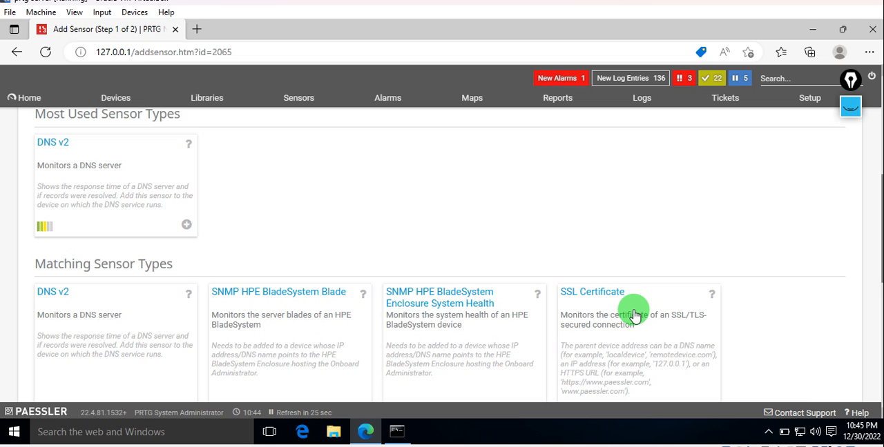
{"action": "mouse_move", "coordinate": [599, 232]}
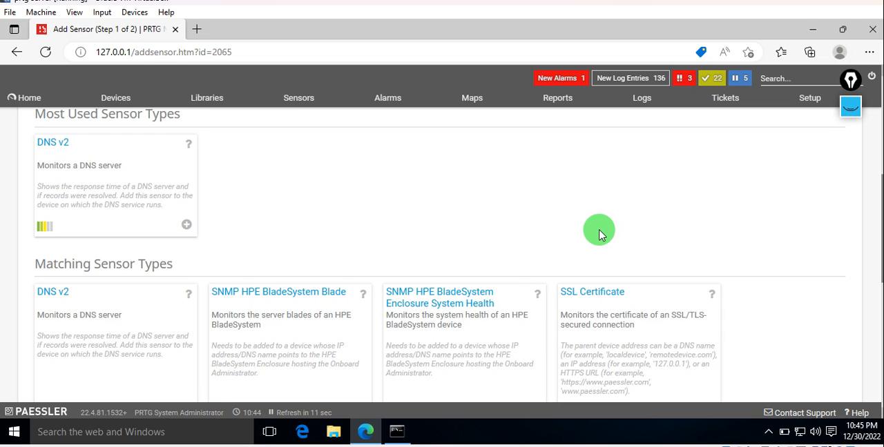
{"action": "mouse_move", "coordinate": [494, 220]}
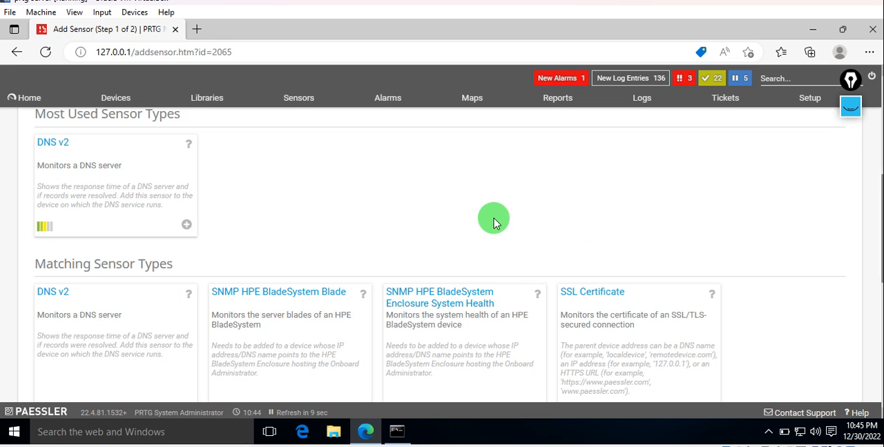
{"action": "scroll", "scroll_direction": "up", "scroll_amount": 3}
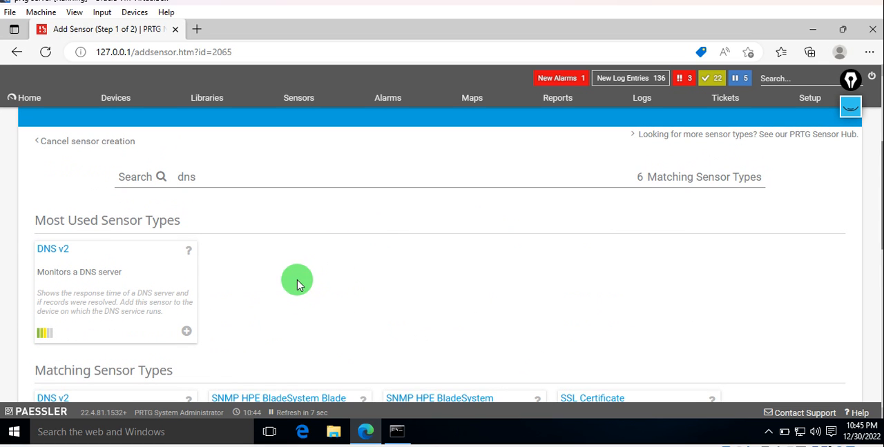
{"action": "mouse_move", "coordinate": [133, 305]}
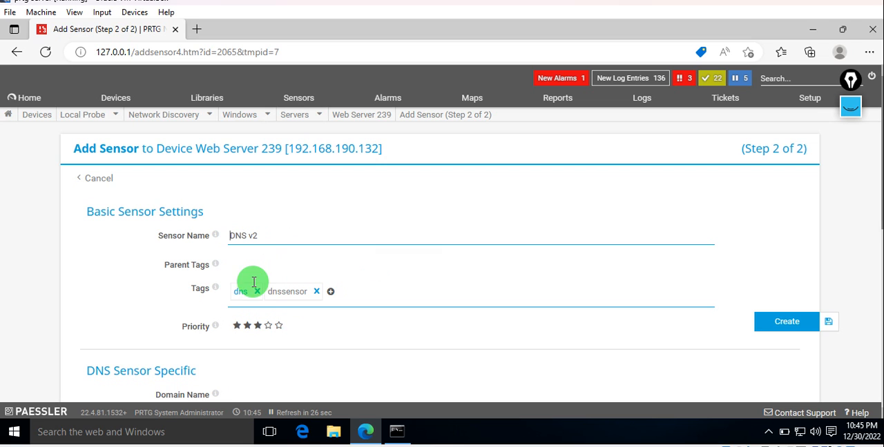
{"action": "mouse_move", "coordinate": [312, 333]}
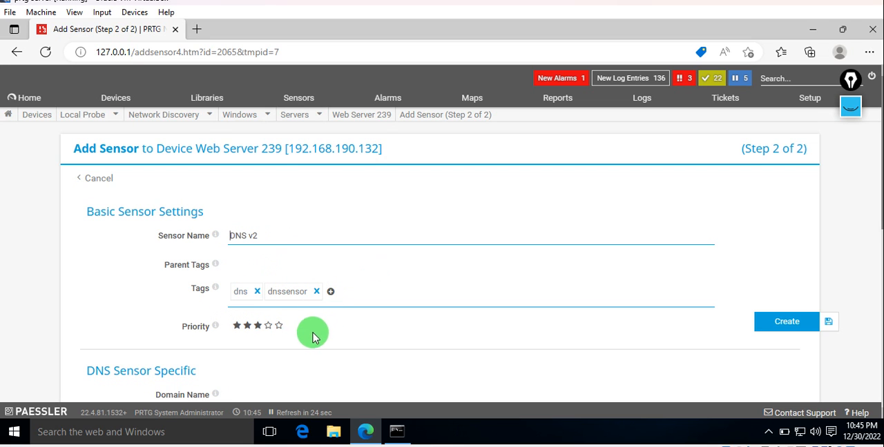
Step: Enter abhi.com as the domain name, keeping Host address IPv4 (A) as query type
{"action": "scroll", "scroll_direction": "down", "scroll_amount": 3}
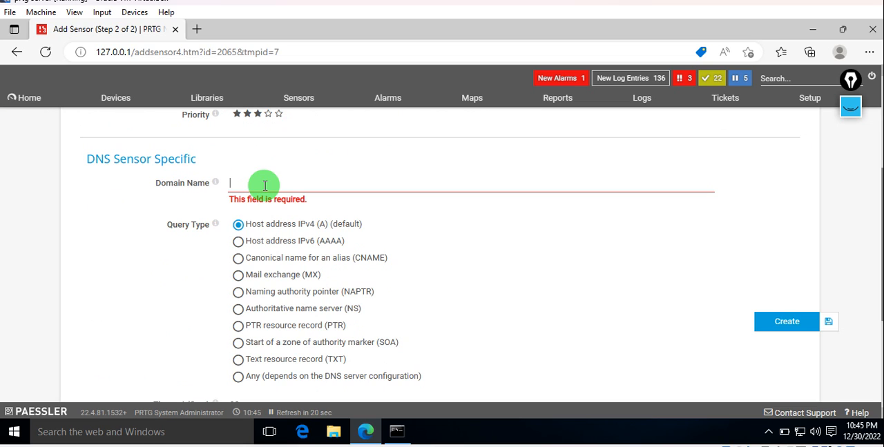
{"action": "type", "text": "a"}
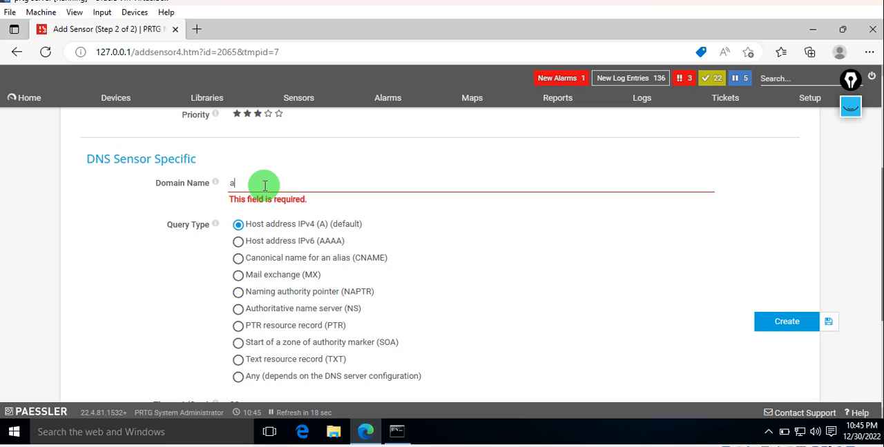
{"action": "type", "text": "bhi.com"}
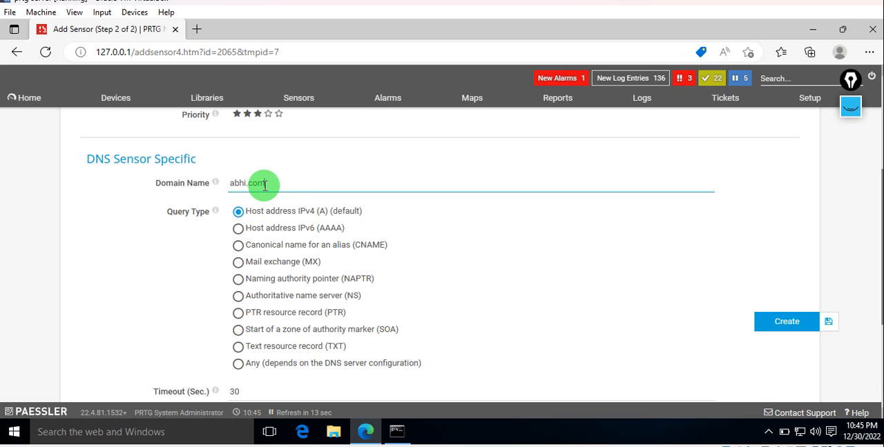
{"action": "mouse_move", "coordinate": [235, 228]}
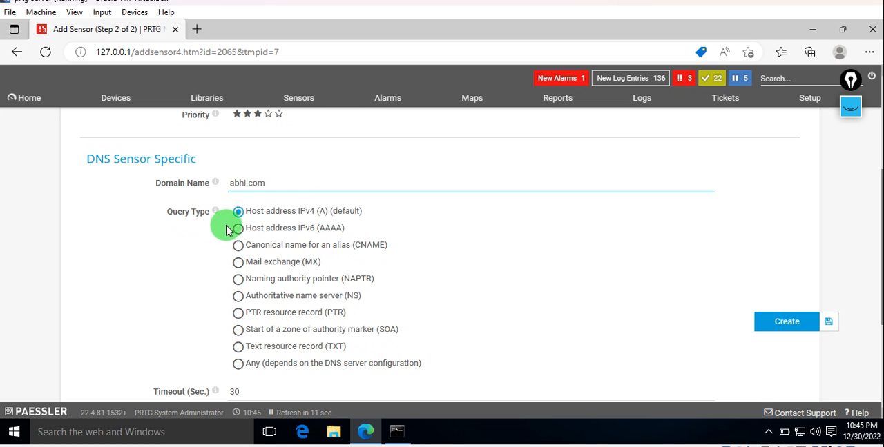
{"action": "mouse_move", "coordinate": [246, 243]}
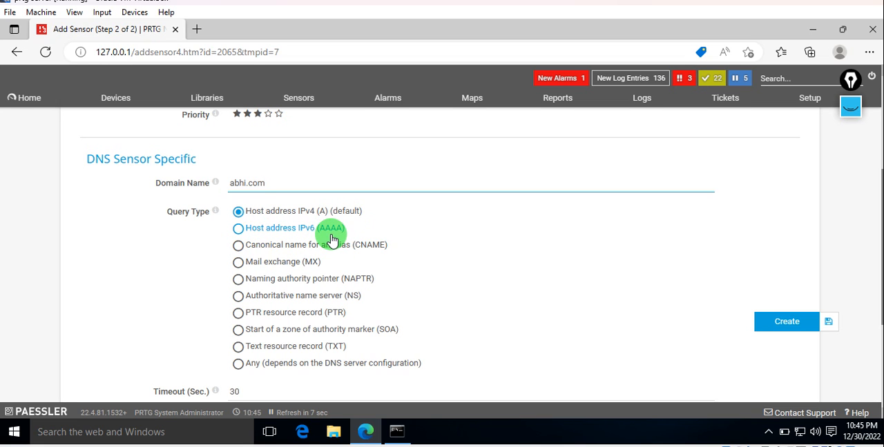
{"action": "mouse_move", "coordinate": [268, 248]}
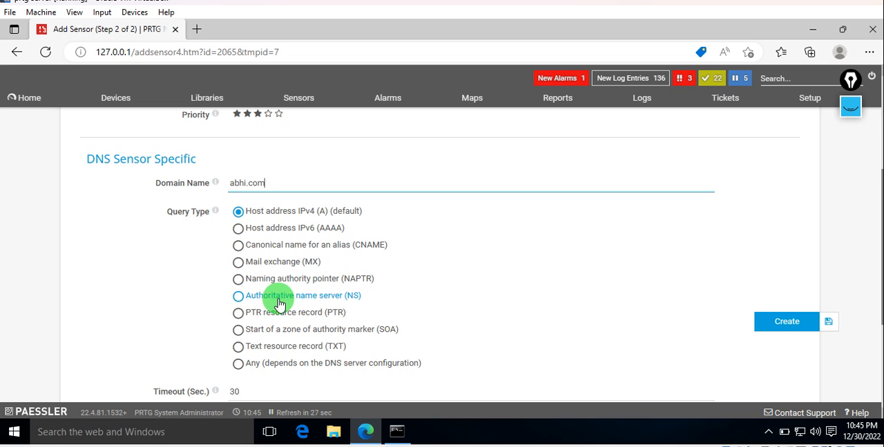
{"action": "mouse_move", "coordinate": [265, 316]}
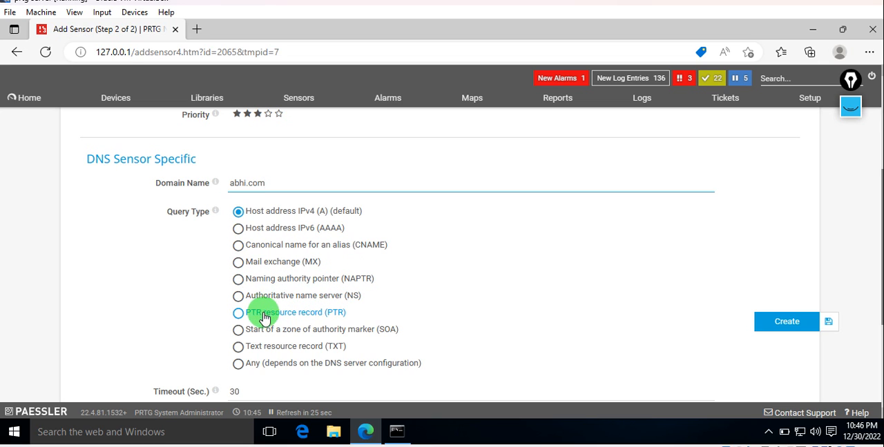
{"action": "mouse_move", "coordinate": [262, 295]}
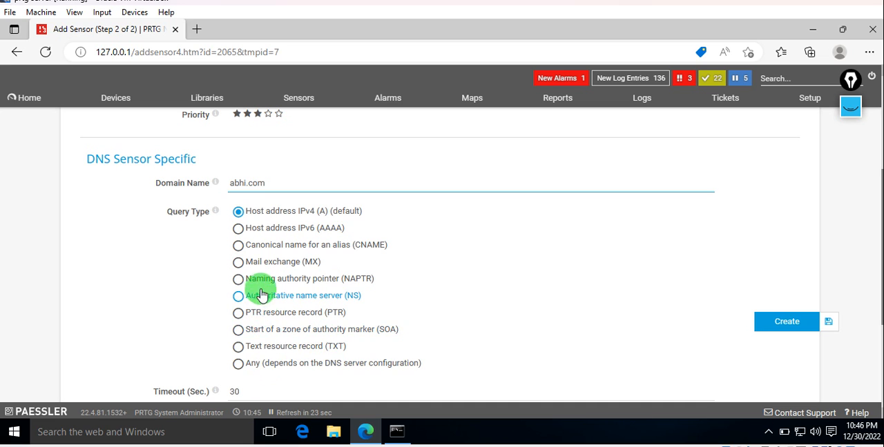
{"action": "mouse_move", "coordinate": [266, 363]}
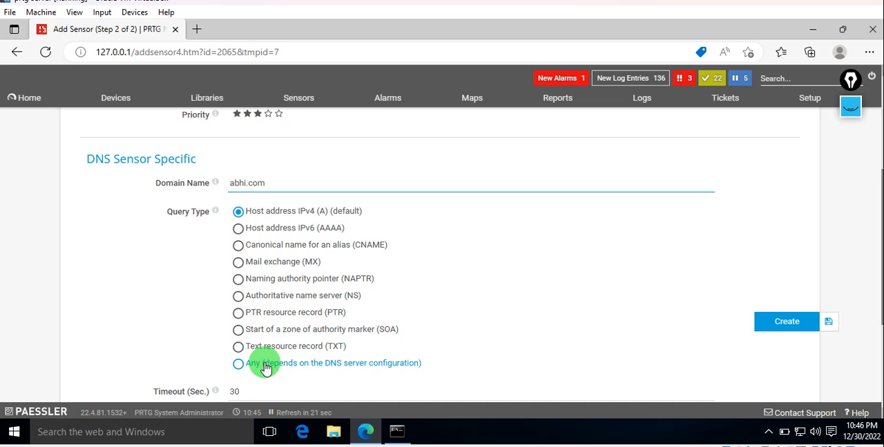
{"action": "left_click", "coordinate": [237, 345]}
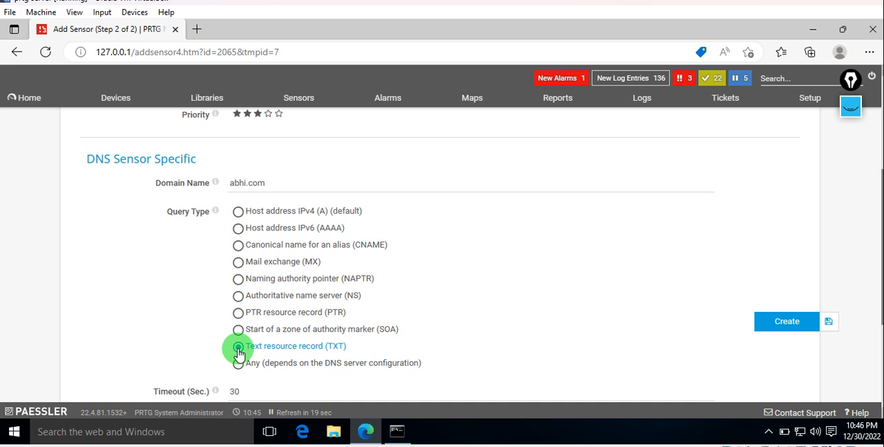
{"action": "left_click", "coordinate": [238, 210]}
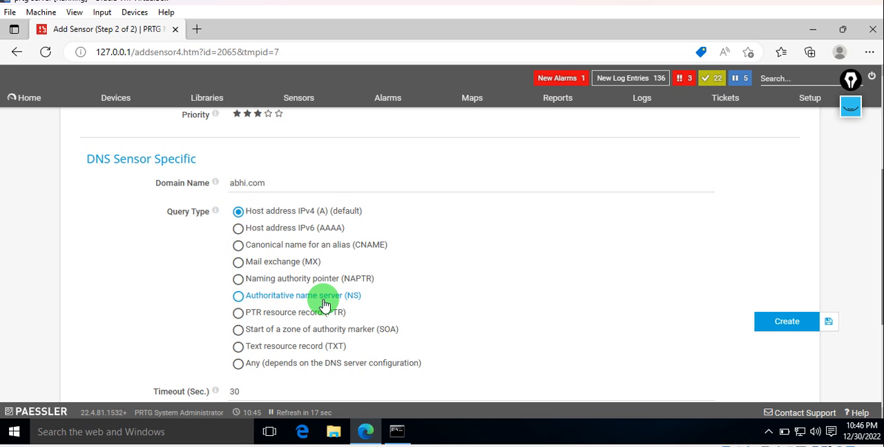
Step: Create the sensor, continue past the Working dialog, and find DNS v2 14th with Unknown status
{"action": "scroll", "scroll_direction": "down", "scroll_amount": 3}
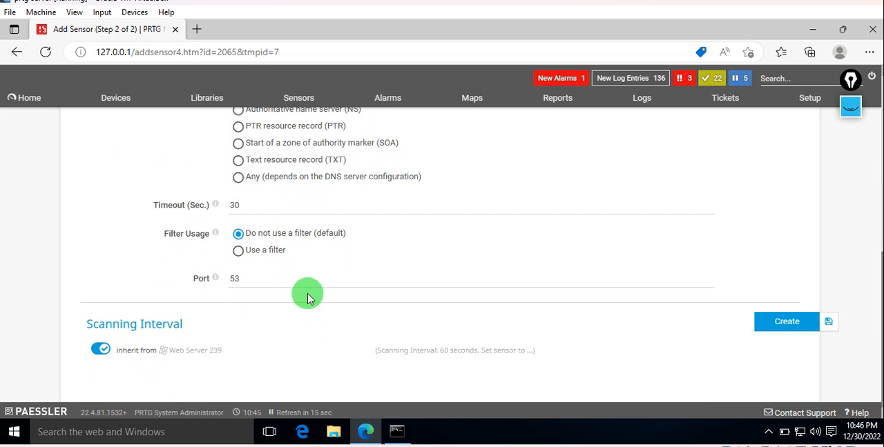
{"action": "mouse_move", "coordinate": [300, 325]}
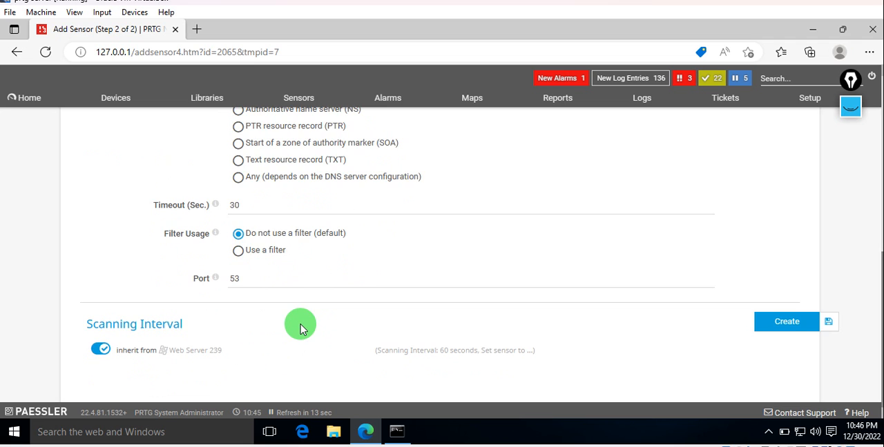
{"action": "scroll", "scroll_direction": "up", "scroll_amount": 3}
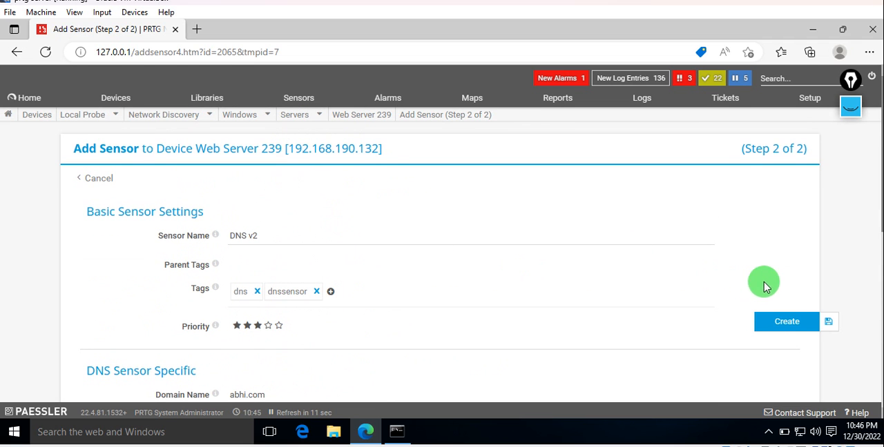
{"action": "left_click", "coordinate": [787, 322]}
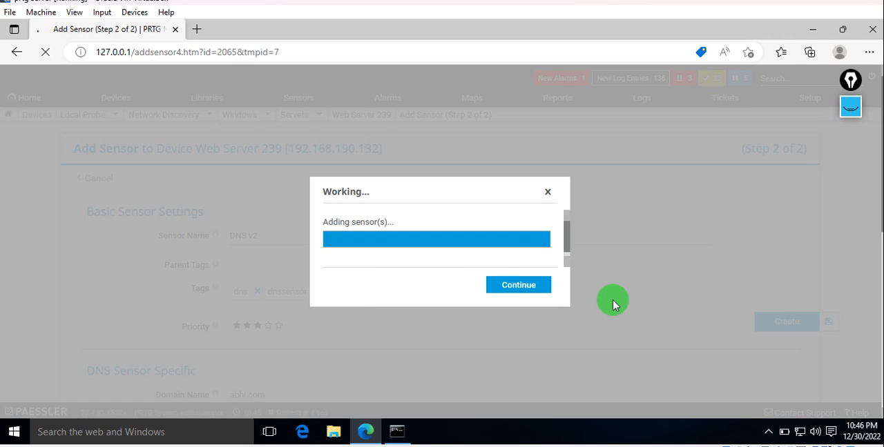
{"action": "left_click", "coordinate": [518, 285]}
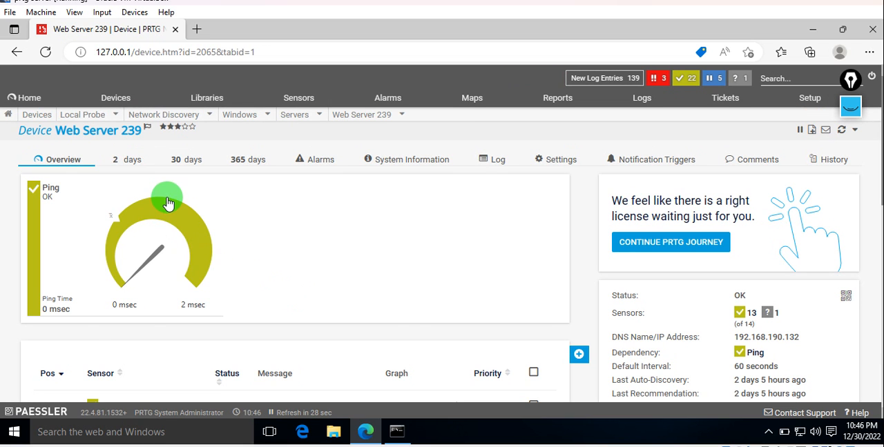
{"action": "scroll", "scroll_direction": "down", "scroll_amount": 3}
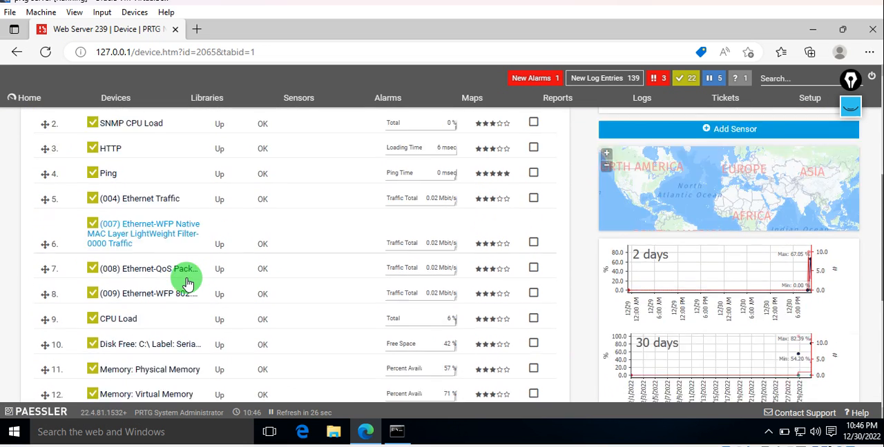
{"action": "scroll", "scroll_direction": "down", "scroll_amount": 3}
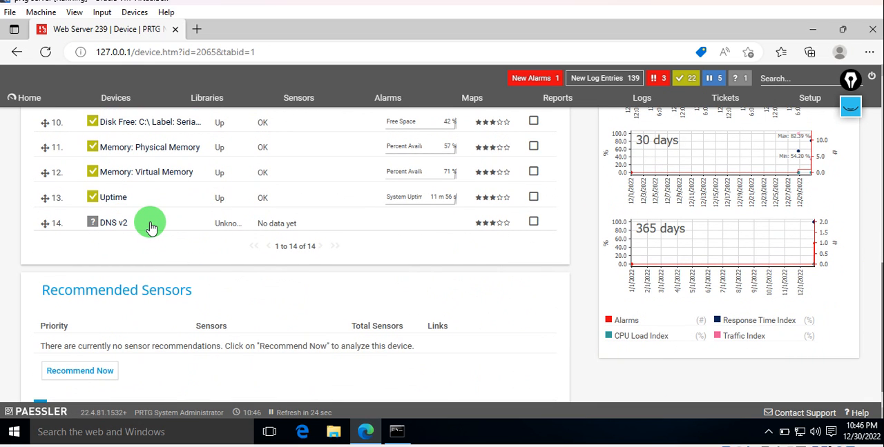
{"action": "mouse_move", "coordinate": [169, 207]}
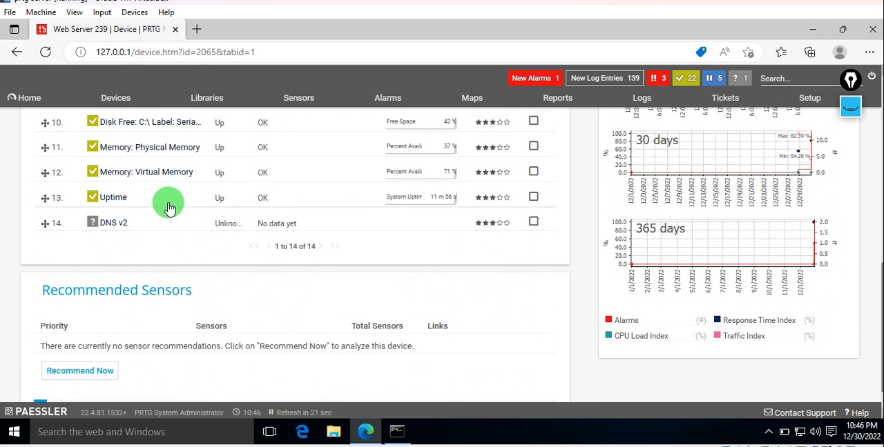
{"action": "scroll", "scroll_direction": "up", "scroll_amount": 3}
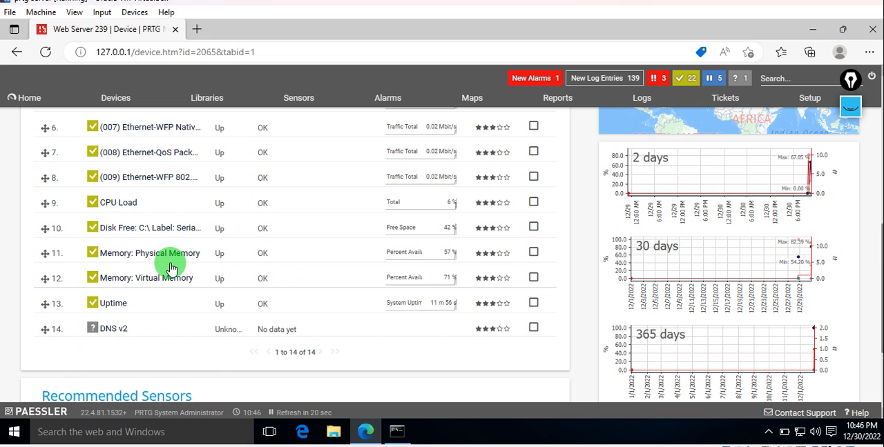
{"action": "mouse_move", "coordinate": [114, 328]}
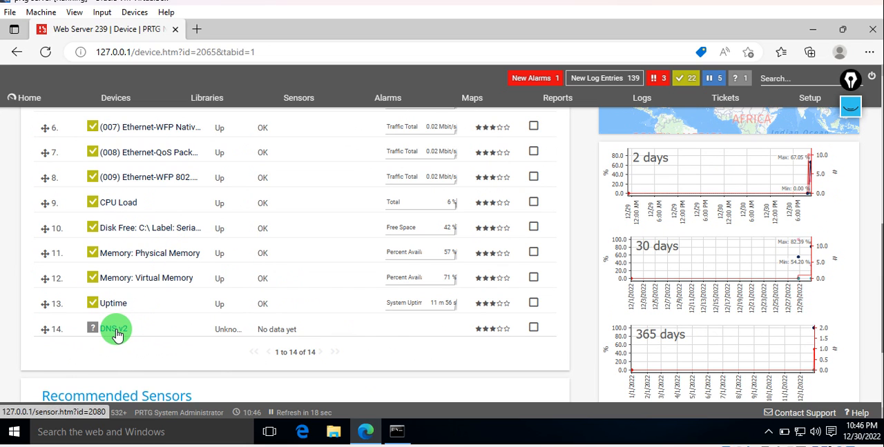
Step: Open the DNS v2 sensor's page and check its Live Data tab
{"action": "left_click", "coordinate": [114, 329]}
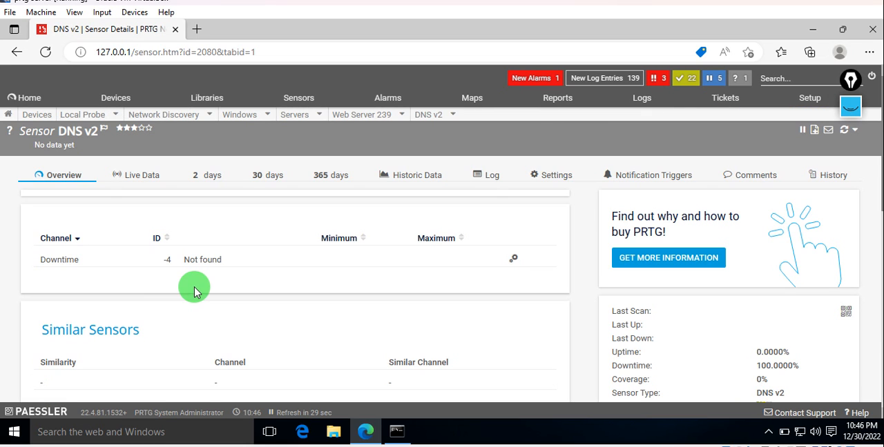
{"action": "mouse_move", "coordinate": [276, 294]}
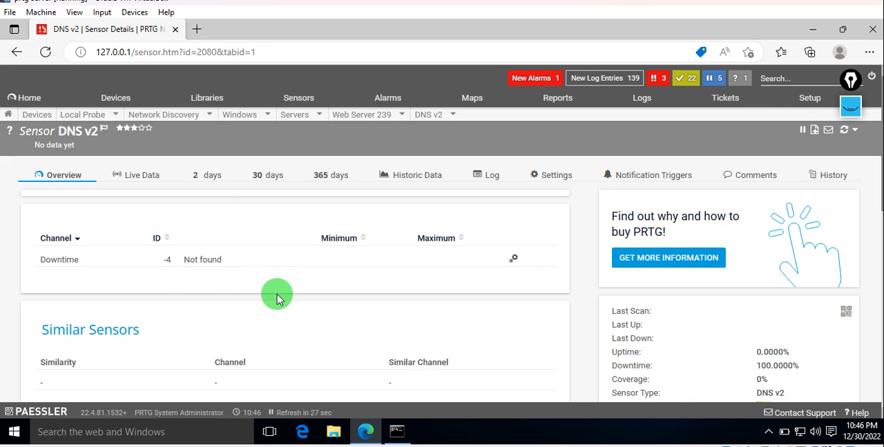
{"action": "left_click", "coordinate": [142, 175]}
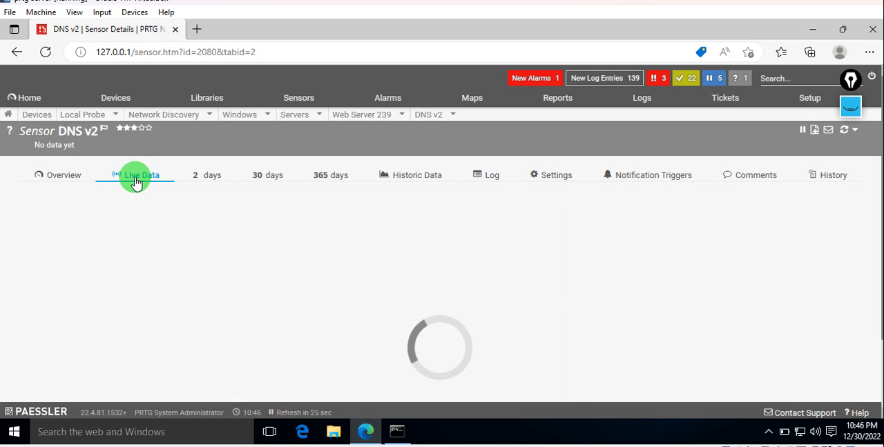
{"action": "left_click", "coordinate": [141, 174]}
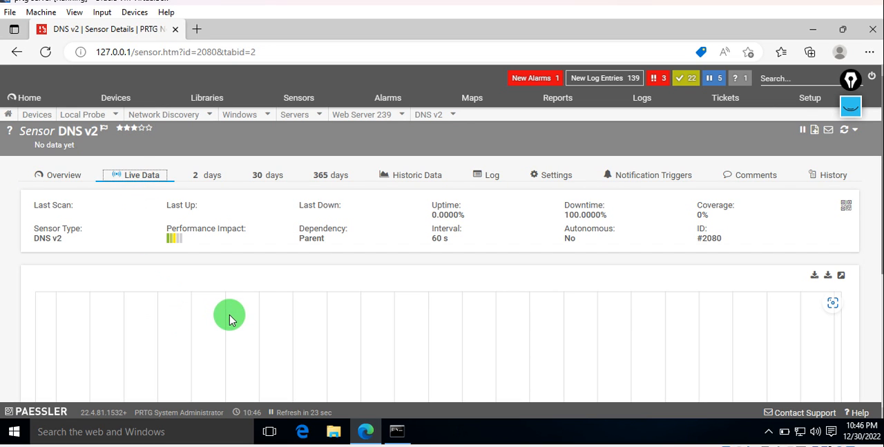
{"action": "mouse_move", "coordinate": [258, 288]}
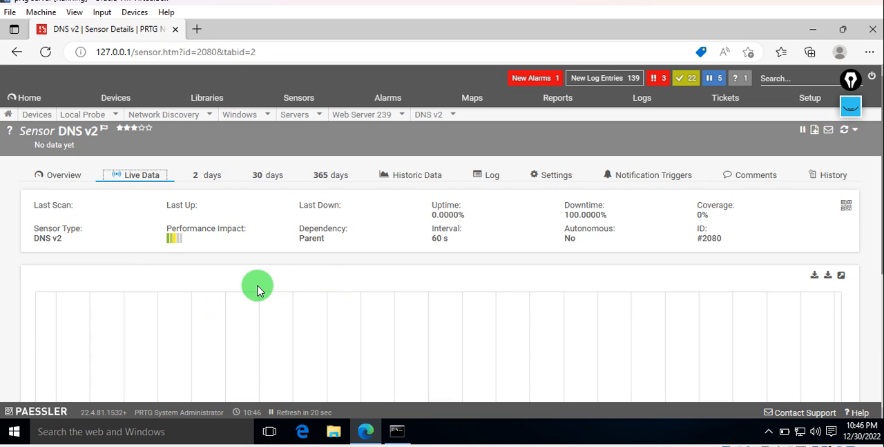
{"action": "mouse_move", "coordinate": [405, 293]}
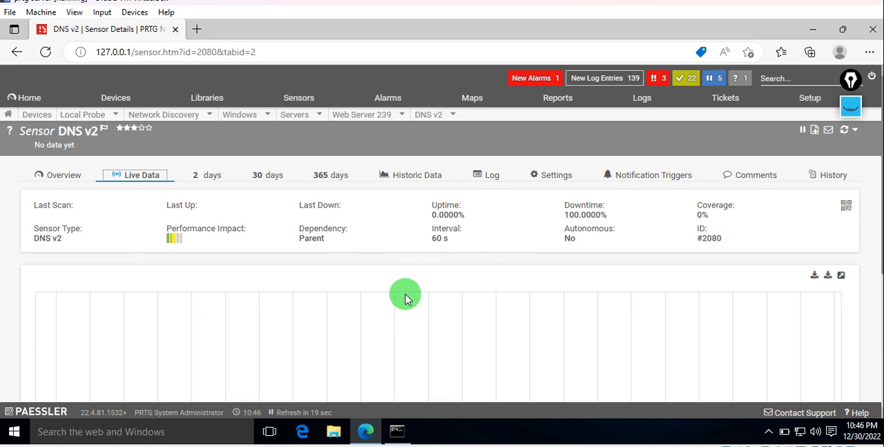
{"action": "scroll", "scroll_direction": "down", "scroll_amount": 3}
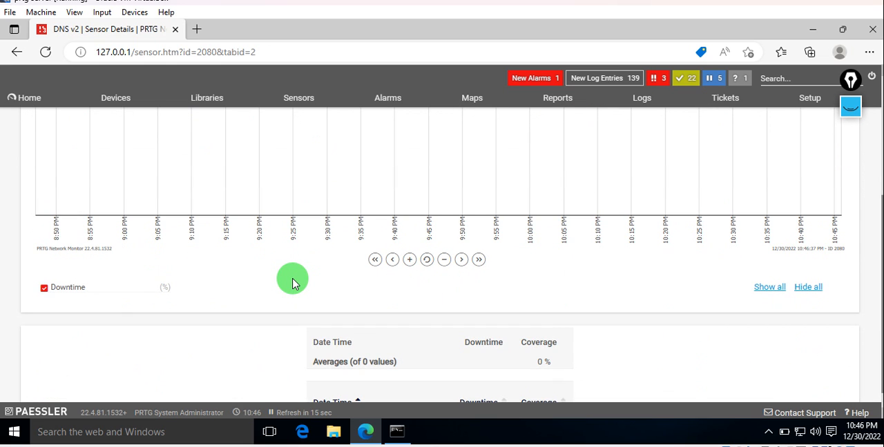
{"action": "scroll", "scroll_direction": "up", "scroll_amount": 3}
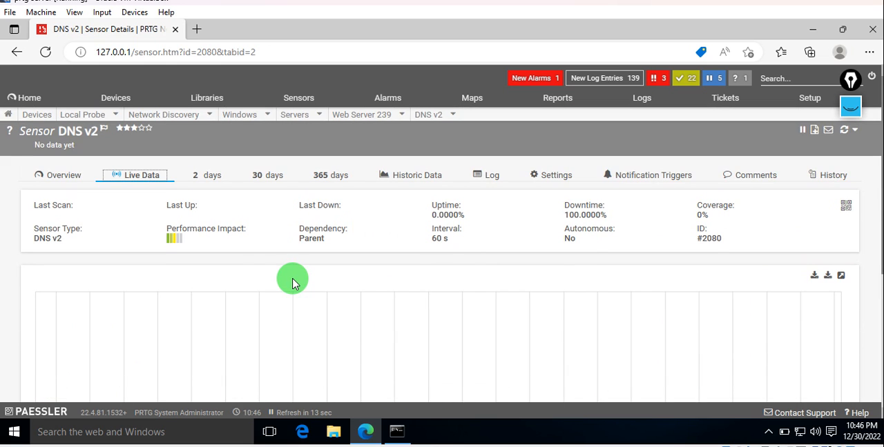
Step: From the sensor's Overview, run Scan Now on the DNS v2 sensor
{"action": "left_click", "coordinate": [64, 175]}
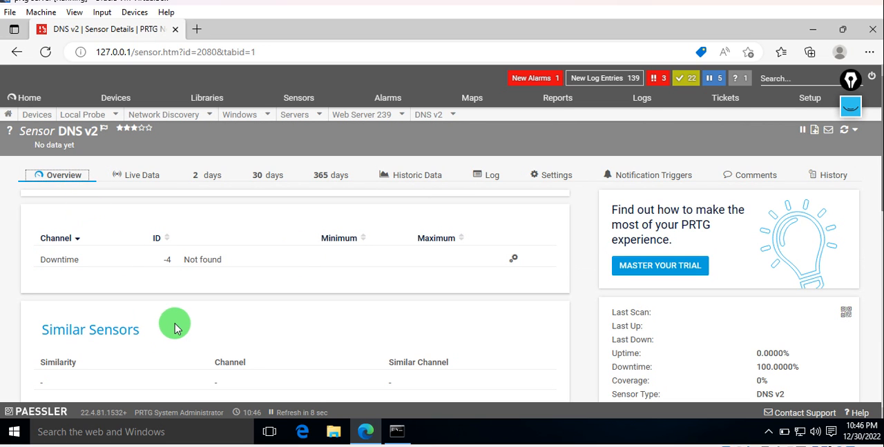
{"action": "mouse_move", "coordinate": [845, 130]}
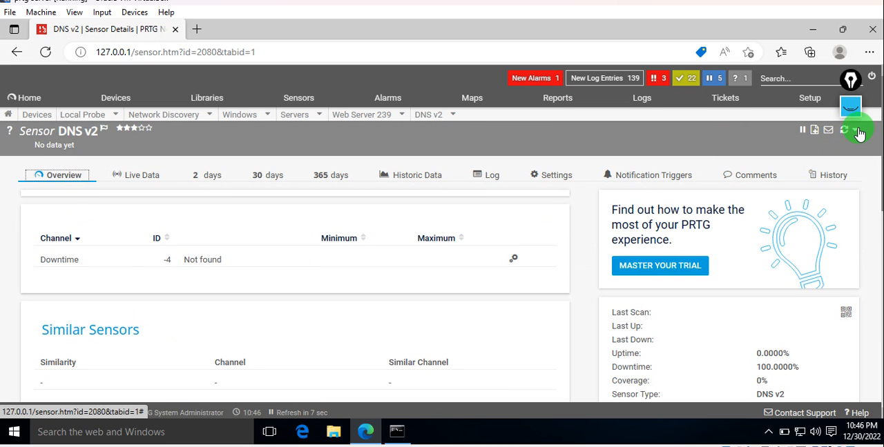
{"action": "left_click", "coordinate": [859, 131]}
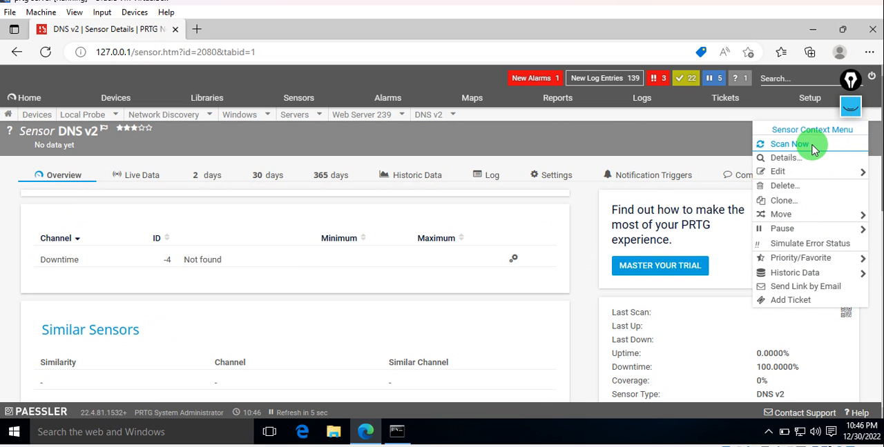
{"action": "left_click", "coordinate": [789, 144]}
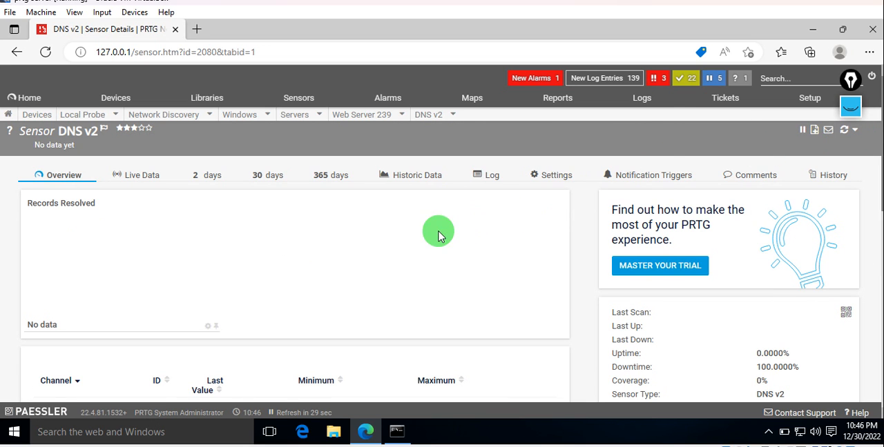
{"action": "mouse_move", "coordinate": [116, 97]}
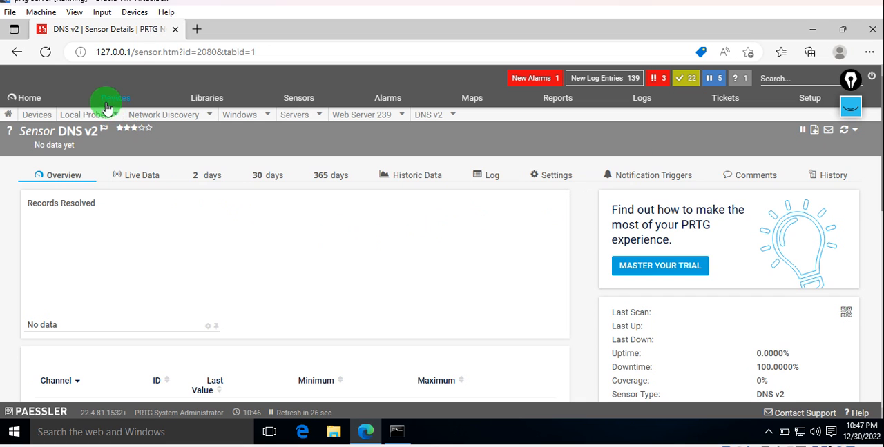
Step: Show all devices in the tree and scroll to the DNS v2 sensor under Web Server 239
{"action": "left_click", "coordinate": [116, 97]}
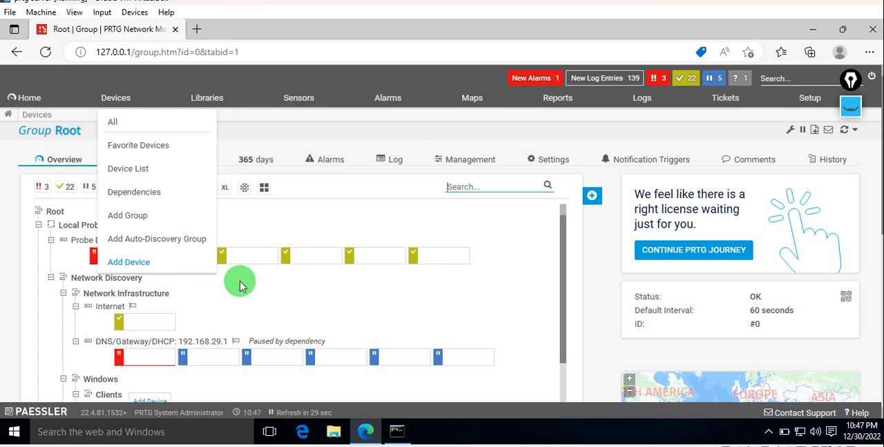
{"action": "left_click", "coordinate": [240, 286]}
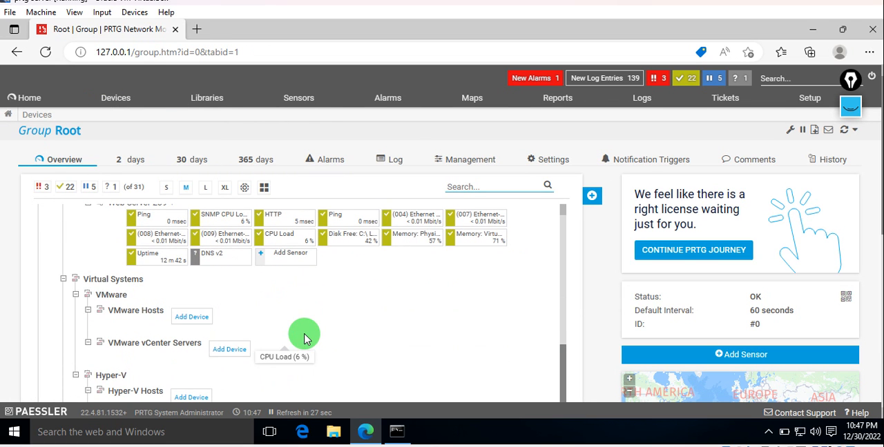
{"action": "mouse_move", "coordinate": [197, 269]}
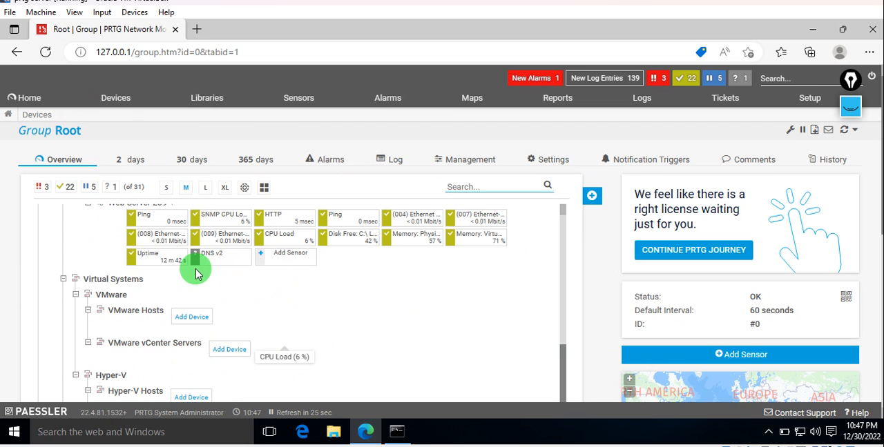
{"action": "mouse_move", "coordinate": [209, 254]}
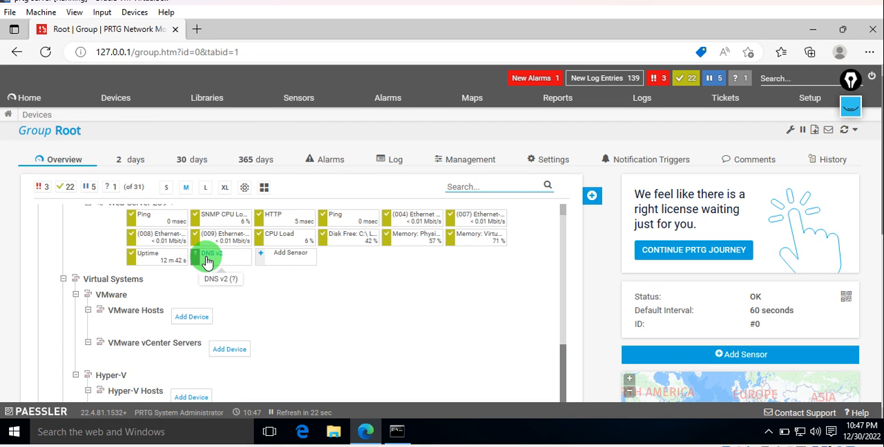
{"action": "scroll", "scroll_direction": "up", "scroll_amount": 3}
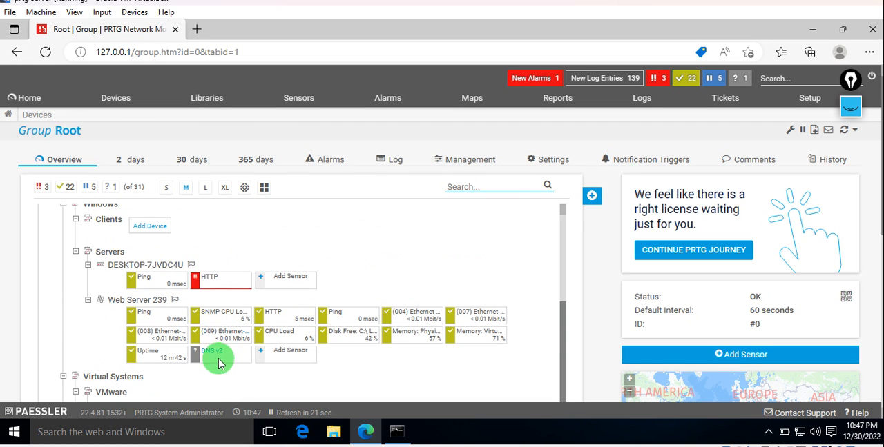
Step: Open the DNS v2 sensor and review its channels: A=192.168.190.132, 2 msec response time
{"action": "left_click", "coordinate": [212, 351]}
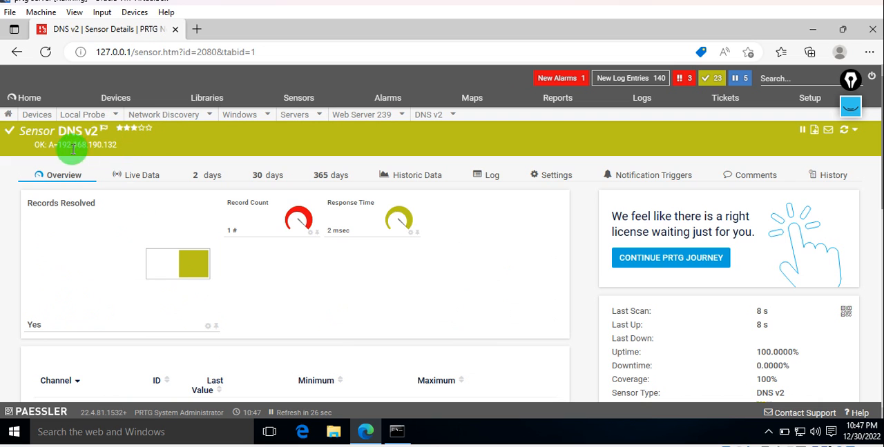
{"action": "scroll", "scroll_direction": "down", "scroll_amount": 3}
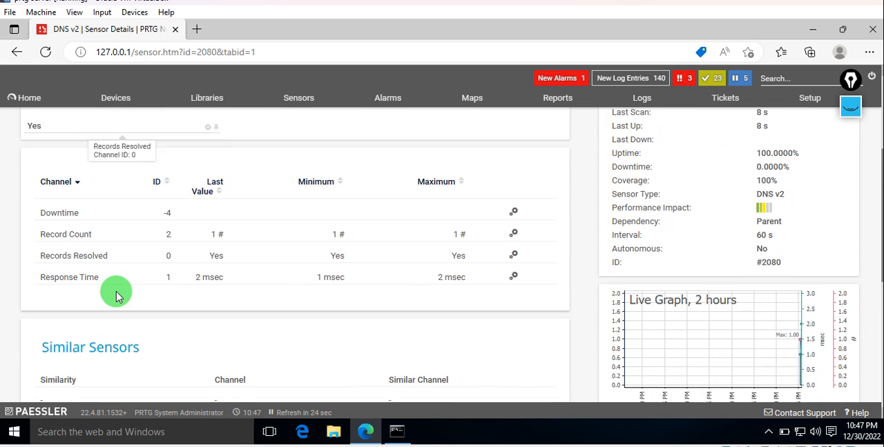
{"action": "scroll", "scroll_direction": "up", "scroll_amount": 3}
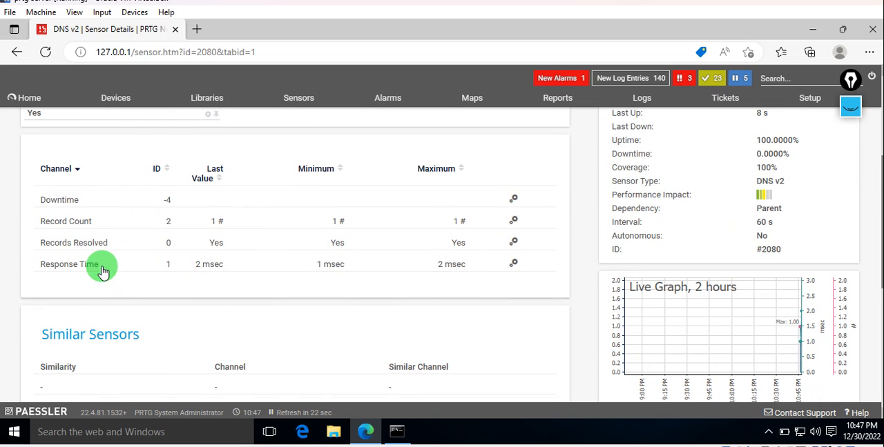
{"action": "scroll", "scroll_direction": "down", "scroll_amount": 3}
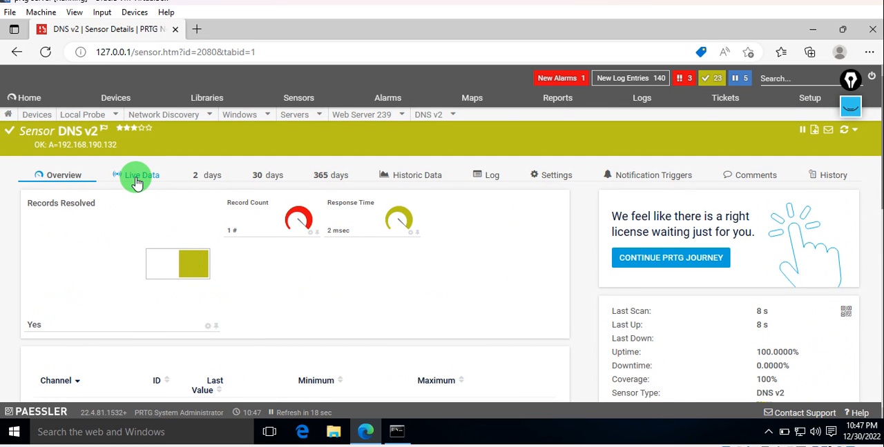
Step: View the DNS v2 sensor's Live Data graph showing 100% uptime and first data points
{"action": "left_click", "coordinate": [141, 174]}
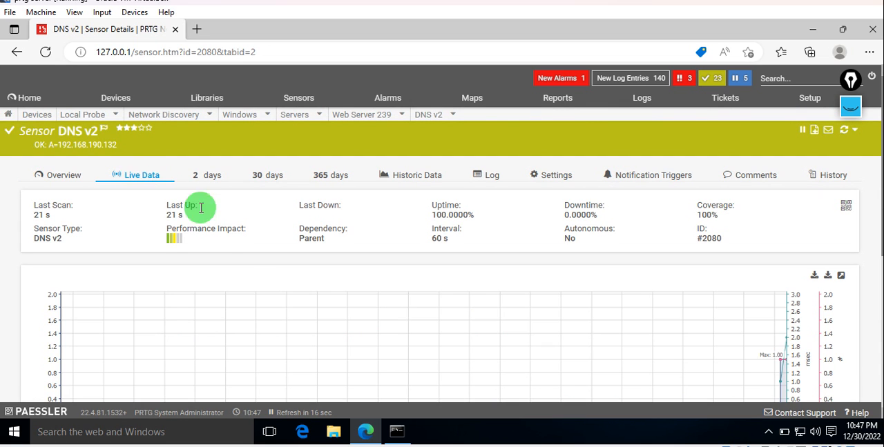
{"action": "scroll", "scroll_direction": "down", "scroll_amount": 3}
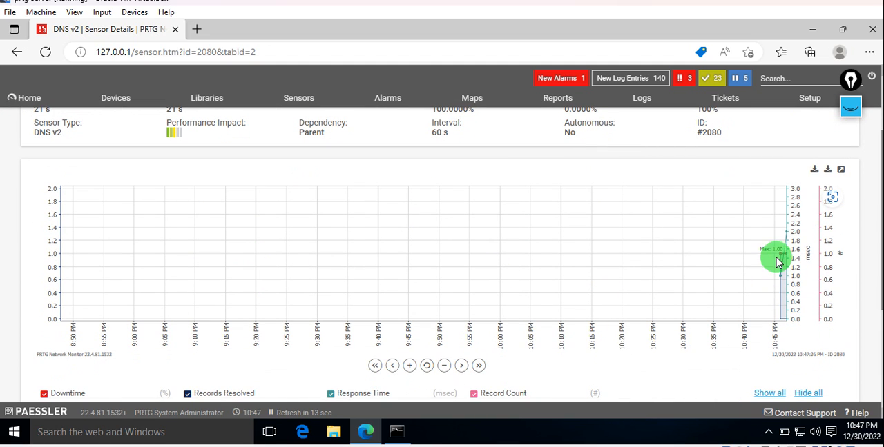
{"action": "mouse_move", "coordinate": [560, 304]}
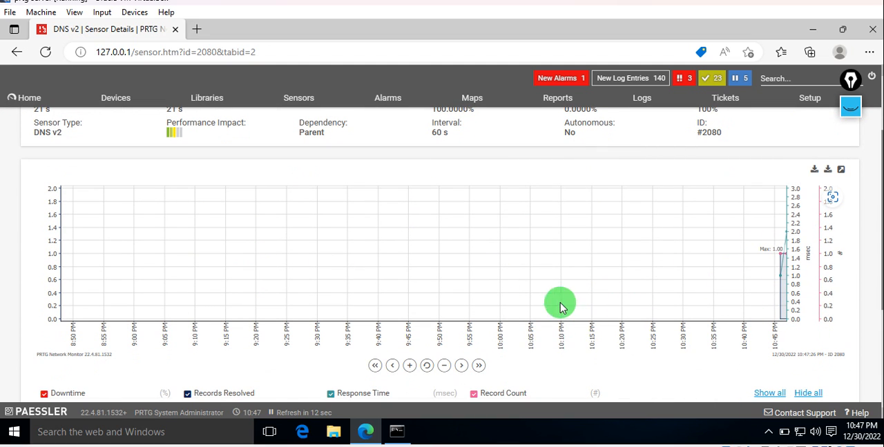
{"action": "scroll", "scroll_direction": "down", "scroll_amount": 3}
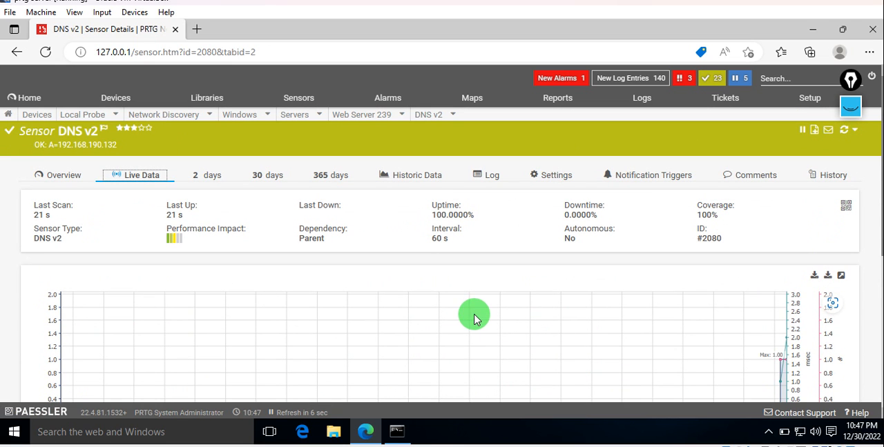
{"action": "mouse_move", "coordinate": [206, 225]}
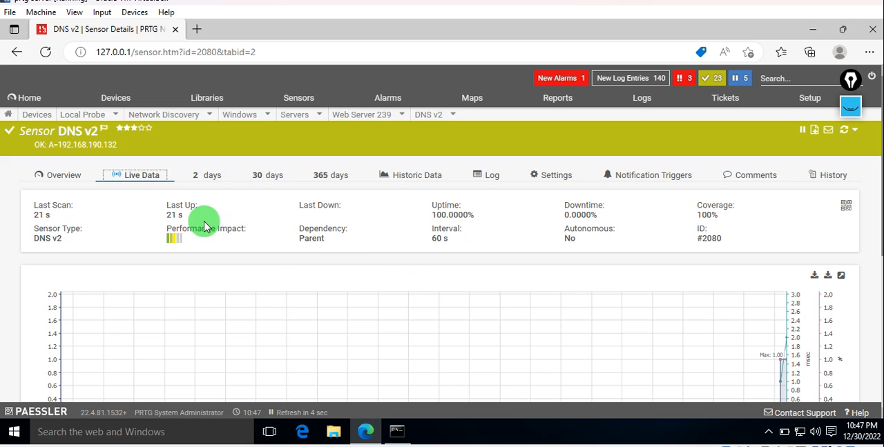
{"action": "mouse_move", "coordinate": [45, 215]}
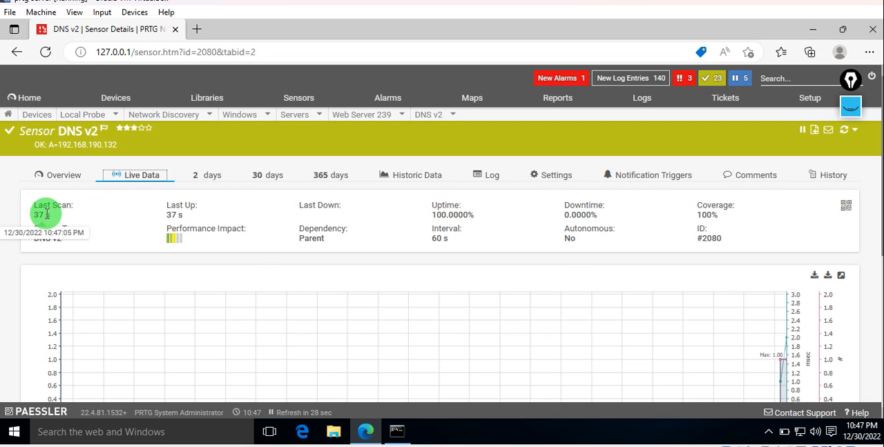
{"action": "mouse_move", "coordinate": [177, 270]}
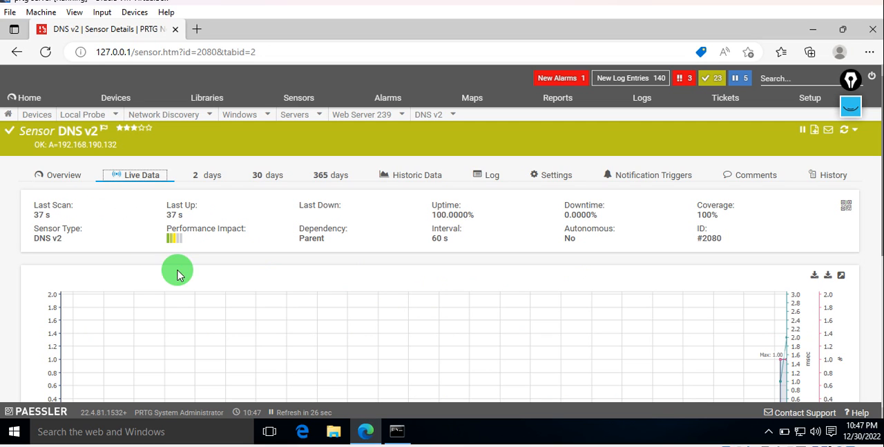